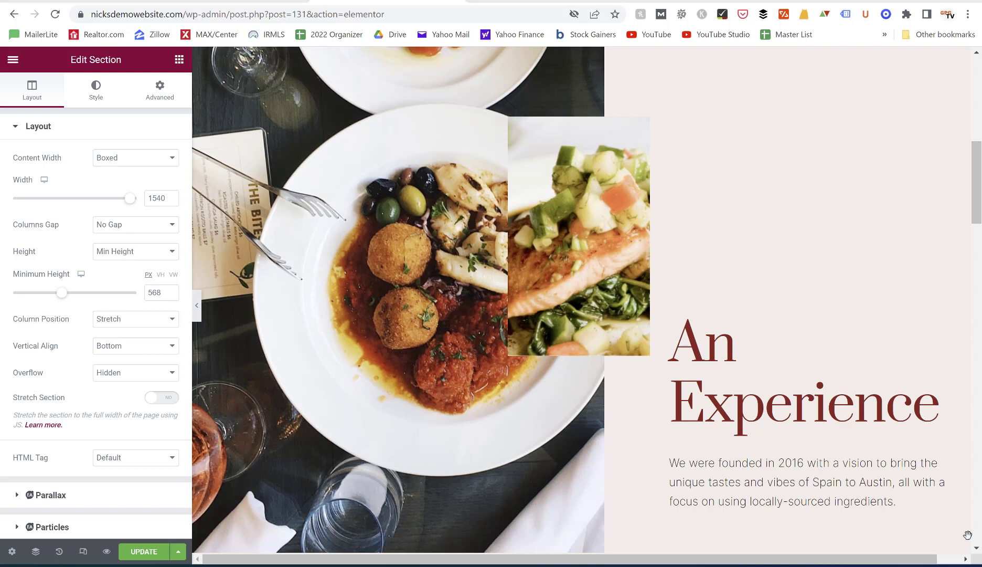
# - Scroll down the restaurant page to review its layout in the editor
pyautogui.click(779, 482)
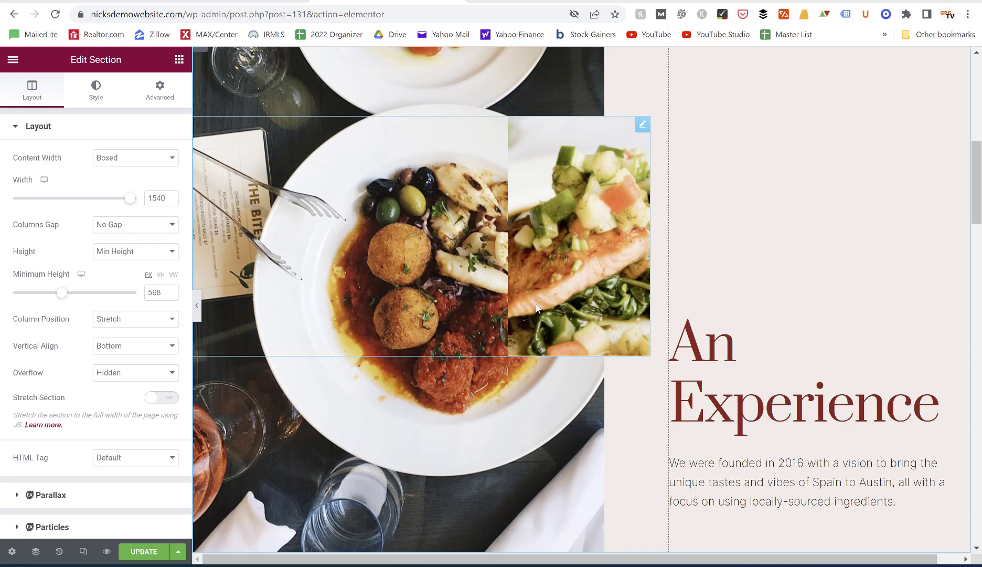
pyautogui.moveTo(614, 229)
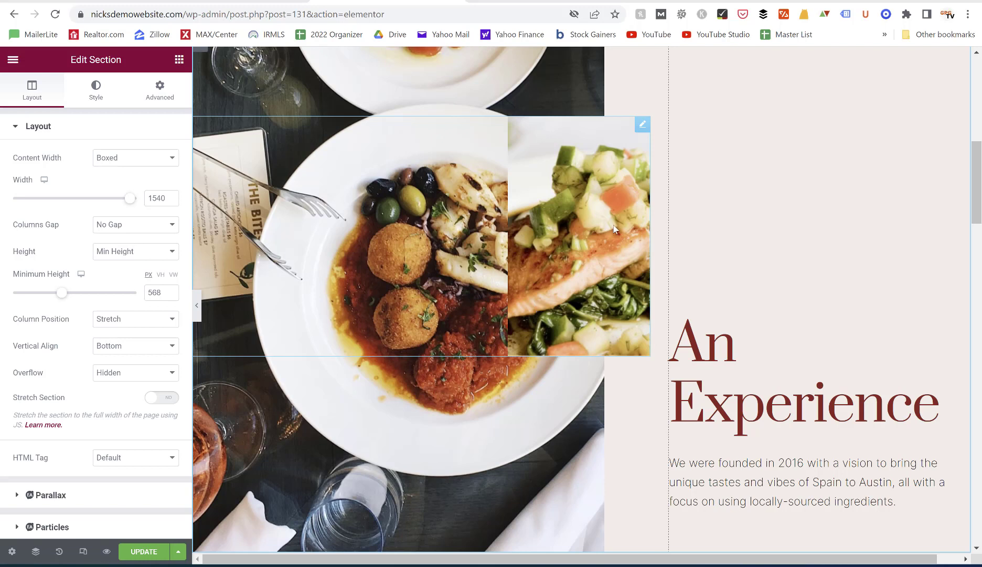
pyautogui.moveTo(634, 229)
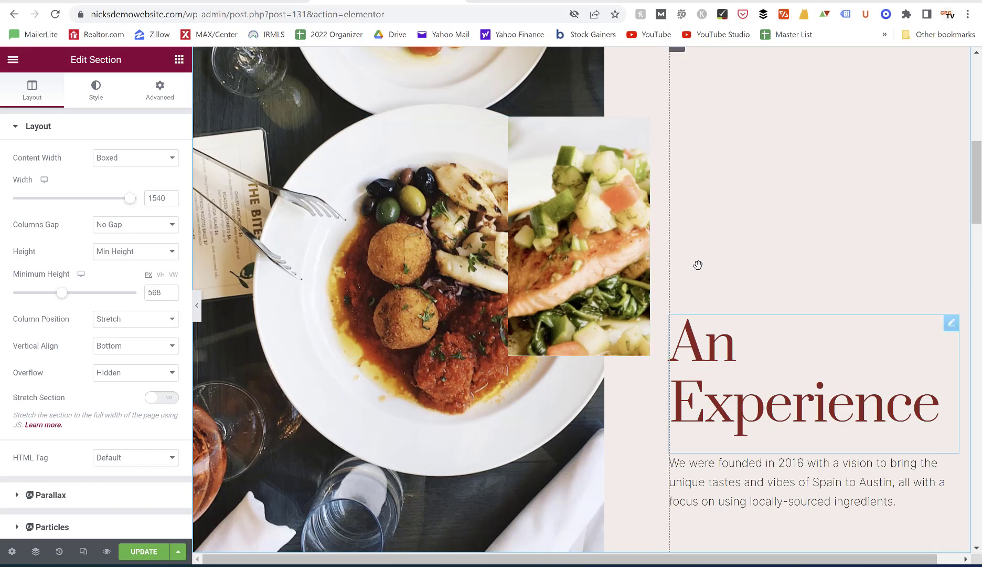
pyautogui.scroll(-3)
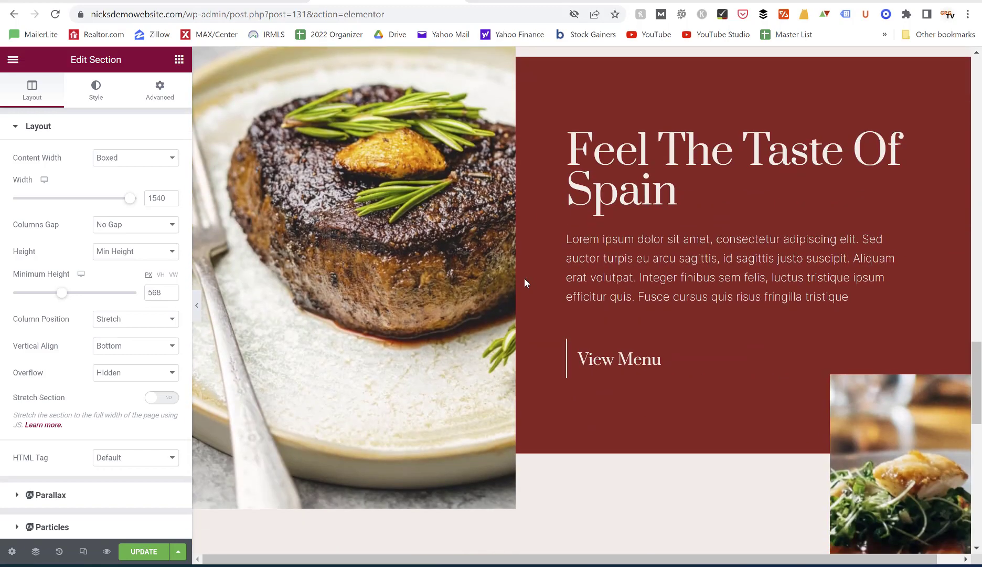
pyautogui.scroll(-3)
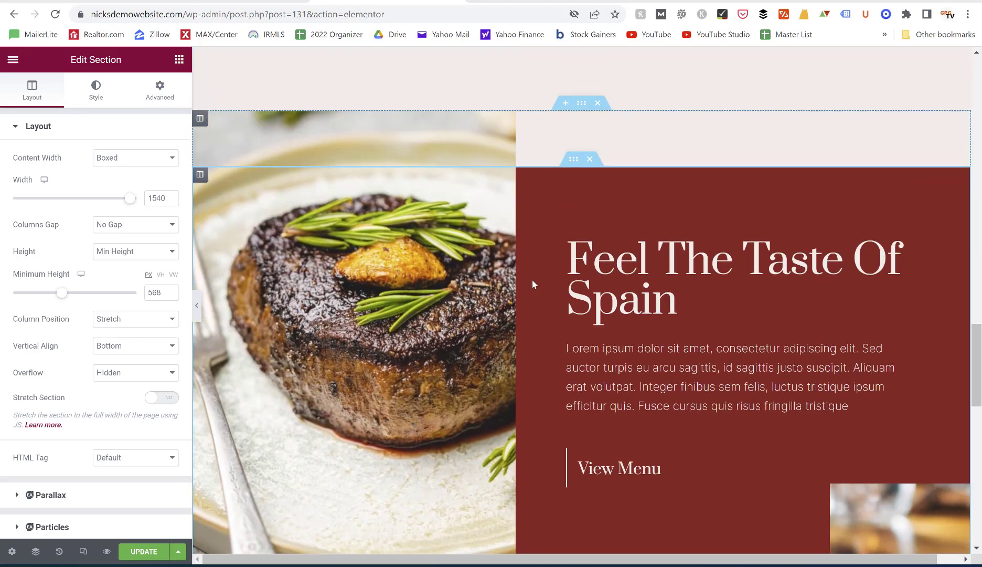
pyautogui.scroll(-3)
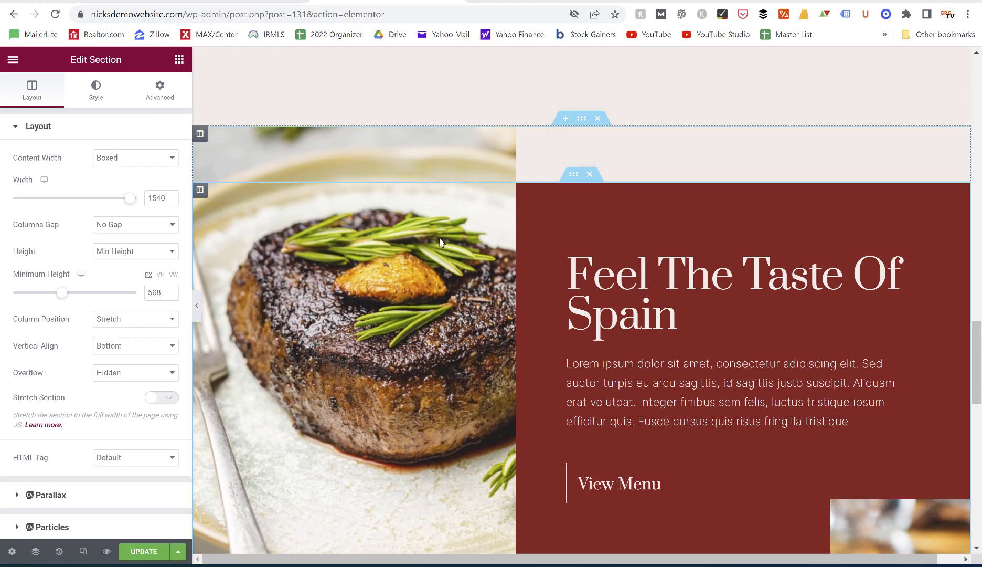
pyautogui.scroll(-3)
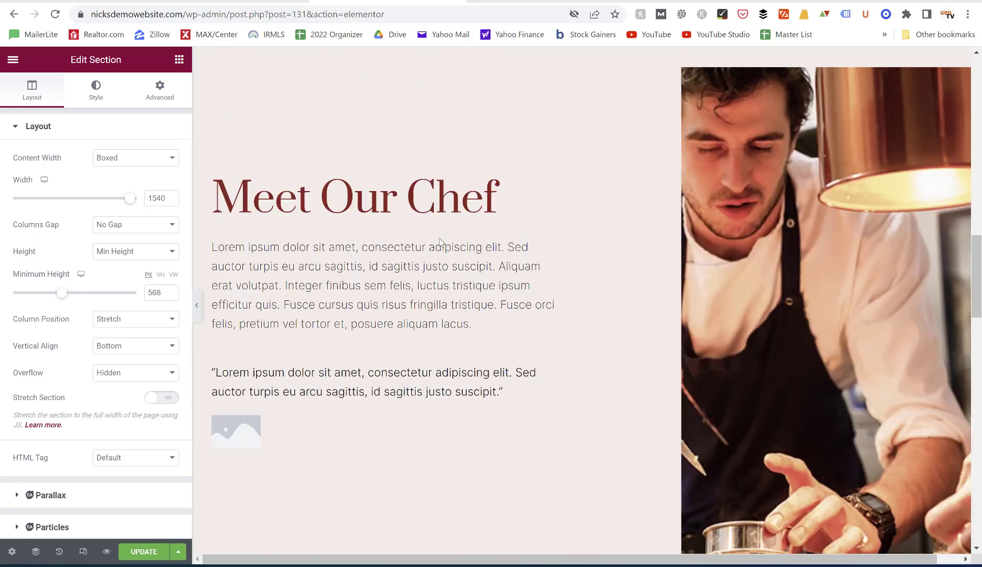
pyautogui.scroll(-3)
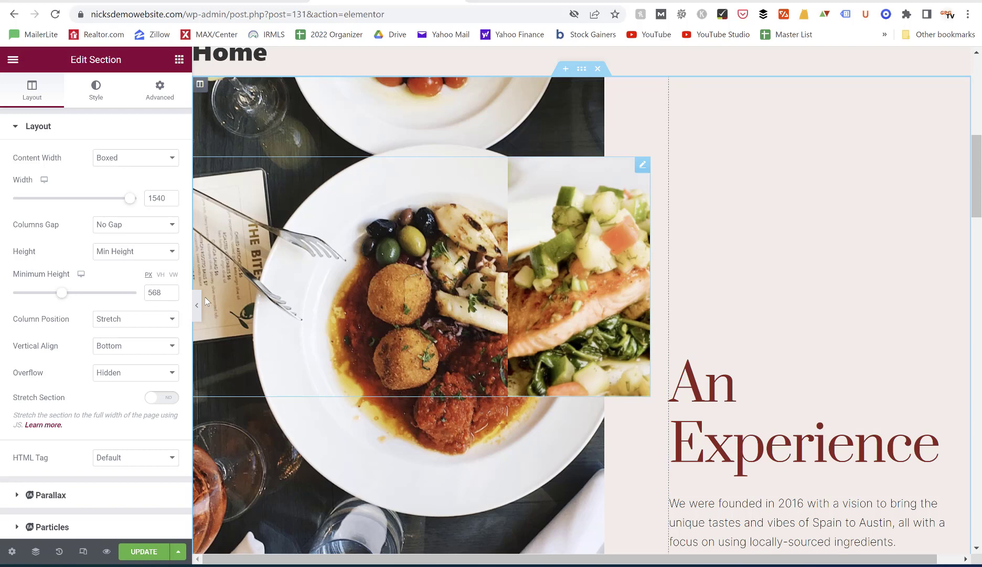
# - Hide the editing sidebar and scroll through the full-width page preview
pyautogui.click(196, 306)
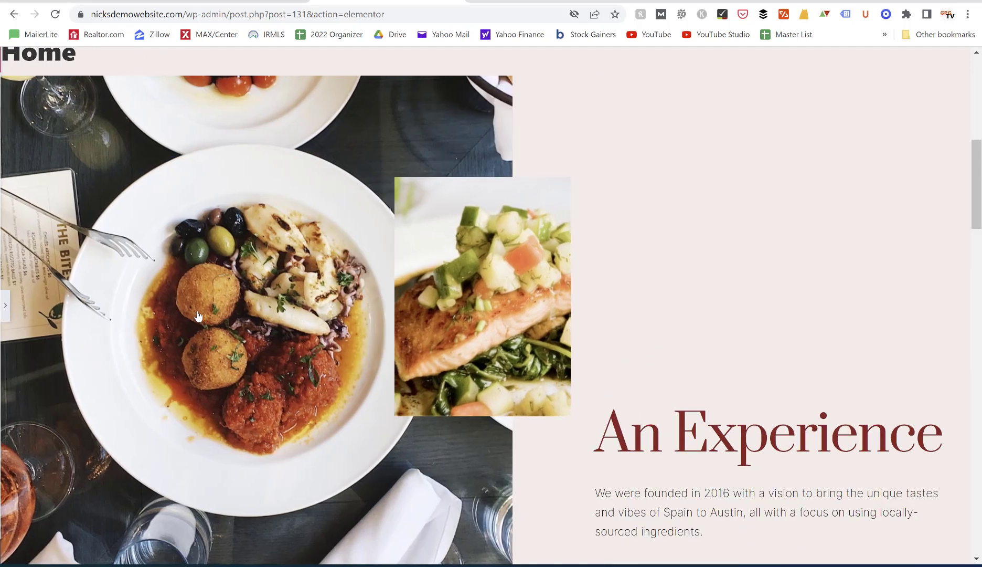
pyautogui.scroll(-3)
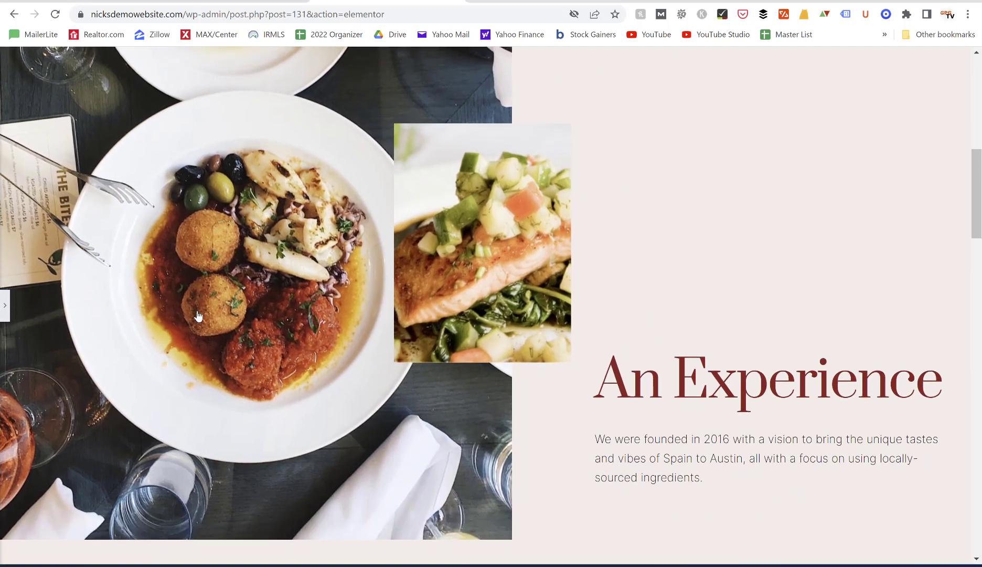
pyautogui.scroll(-3)
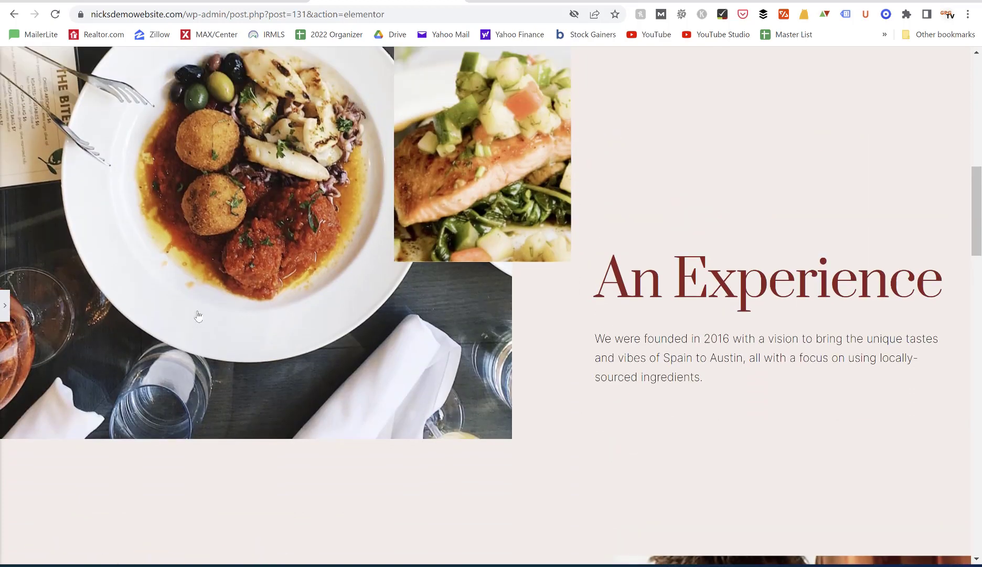
pyautogui.scroll(-3)
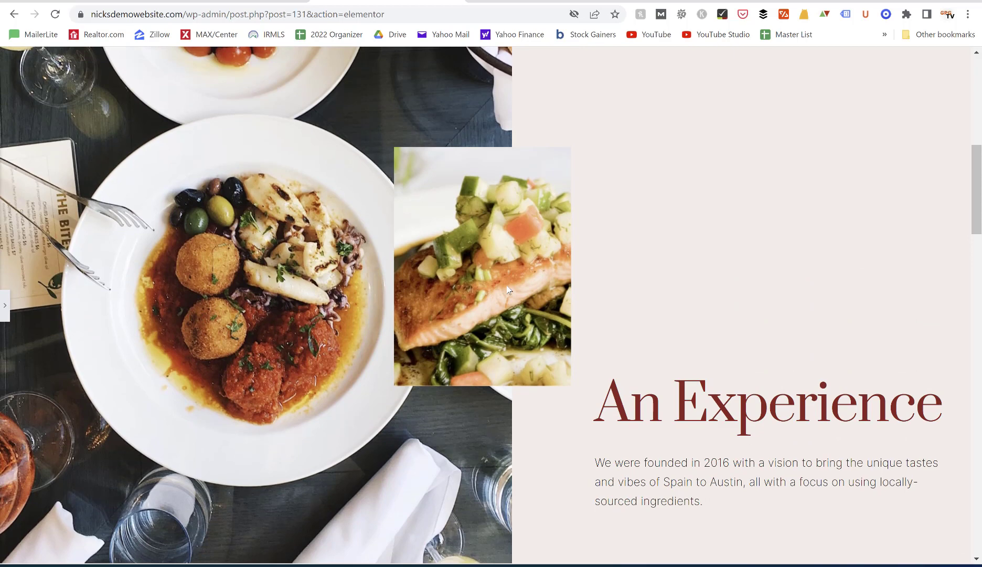
pyautogui.moveTo(515, 261)
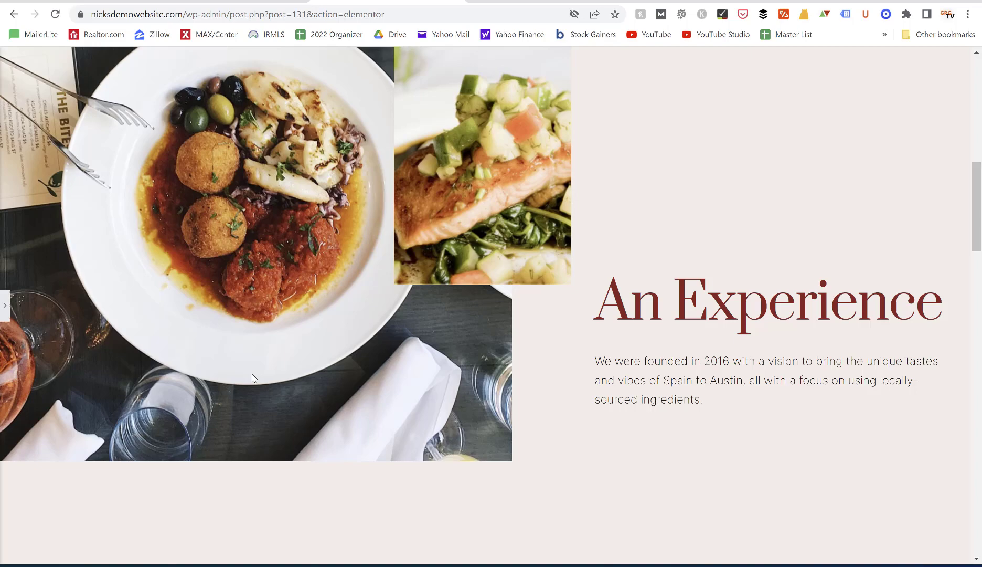
pyautogui.scroll(-3)
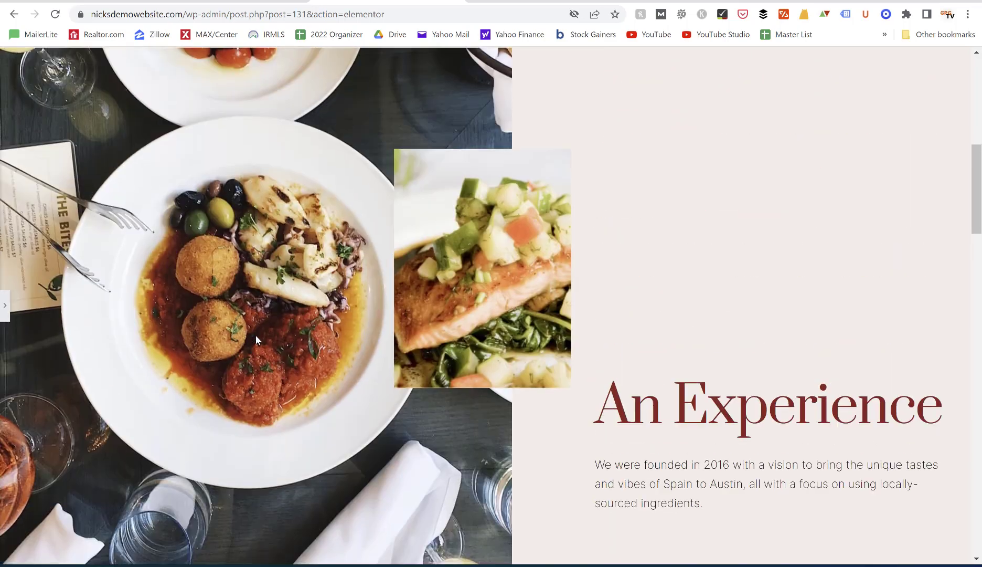
pyautogui.scroll(-3)
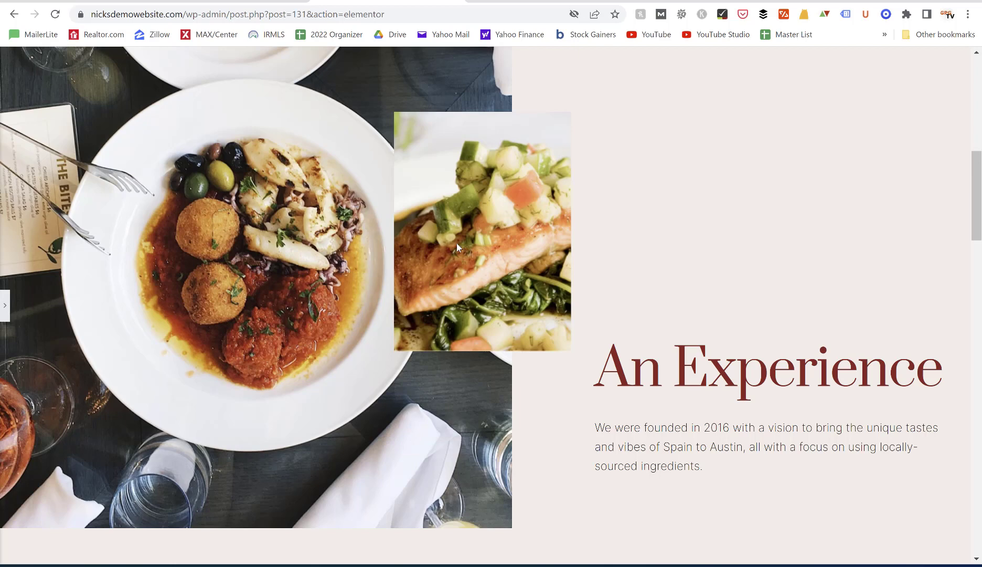
pyautogui.moveTo(454, 334)
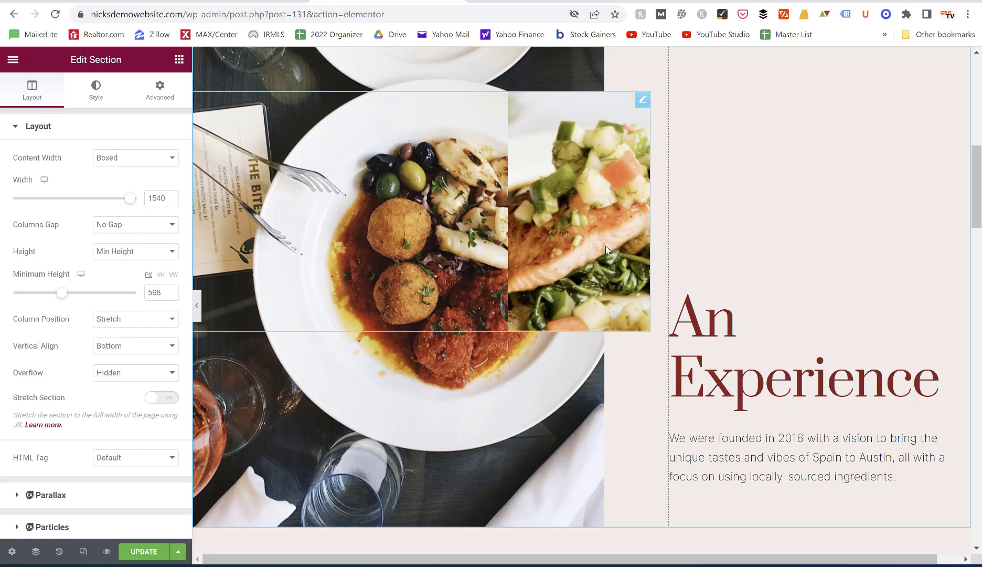
pyautogui.moveTo(586, 181)
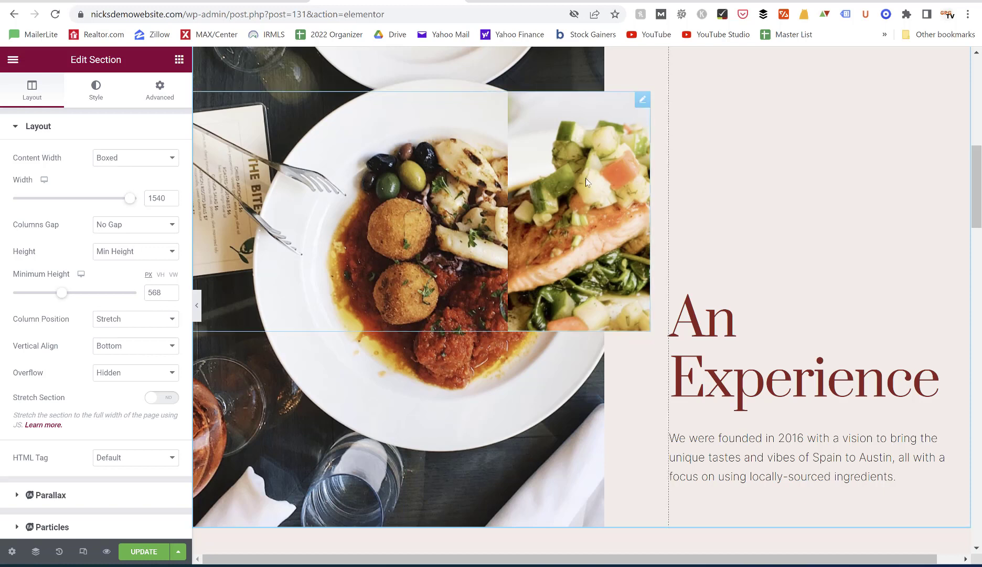
pyautogui.moveTo(587, 170)
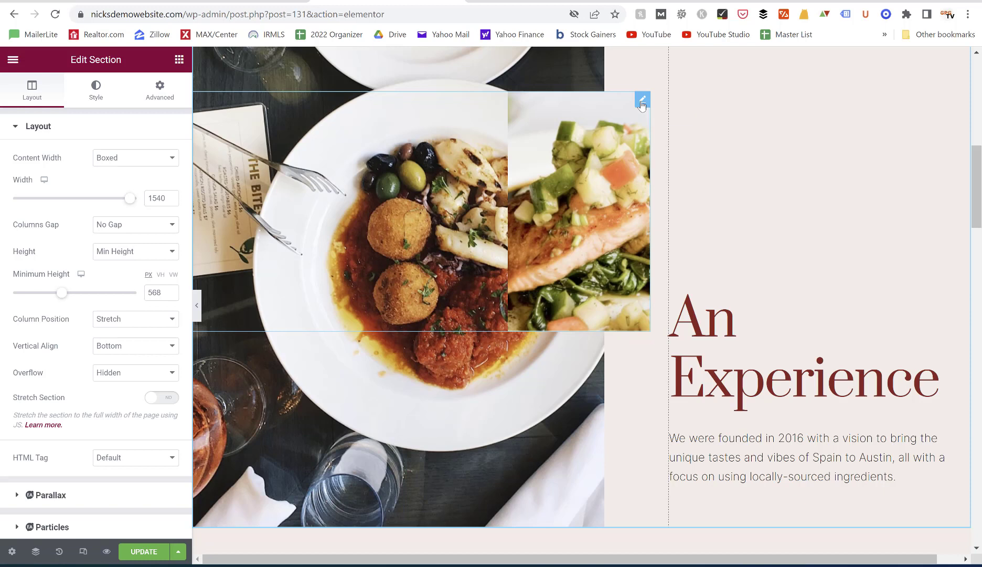
# - Bring up the salmon image's Advanced > Responsive visibility options, all devices still shown
pyautogui.click(641, 100)
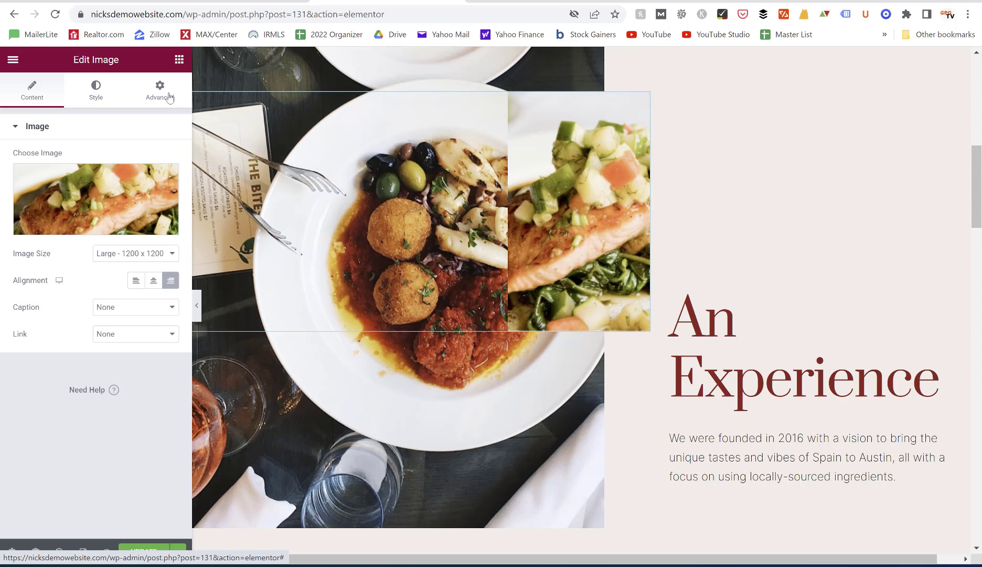
pyautogui.click(159, 89)
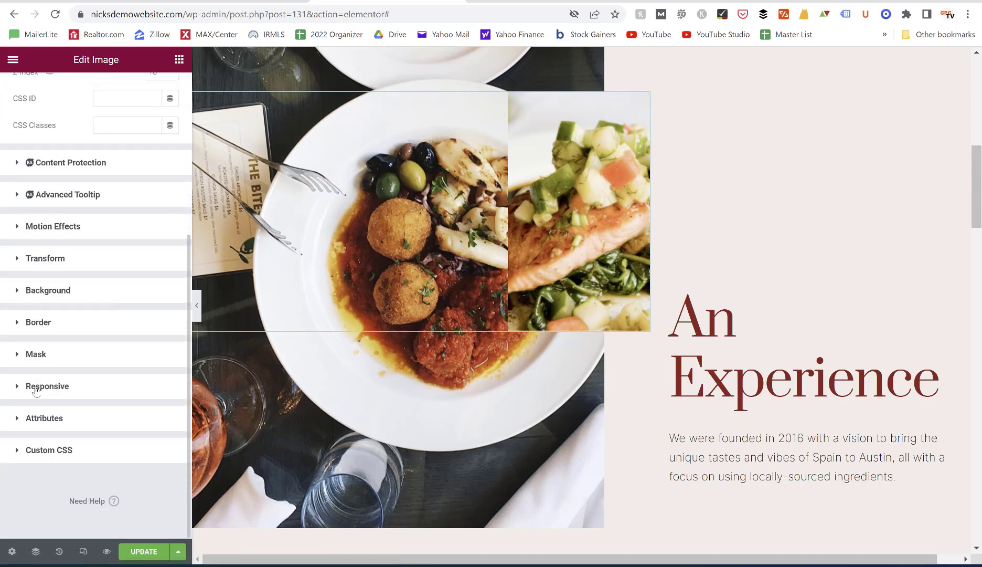
pyautogui.click(48, 387)
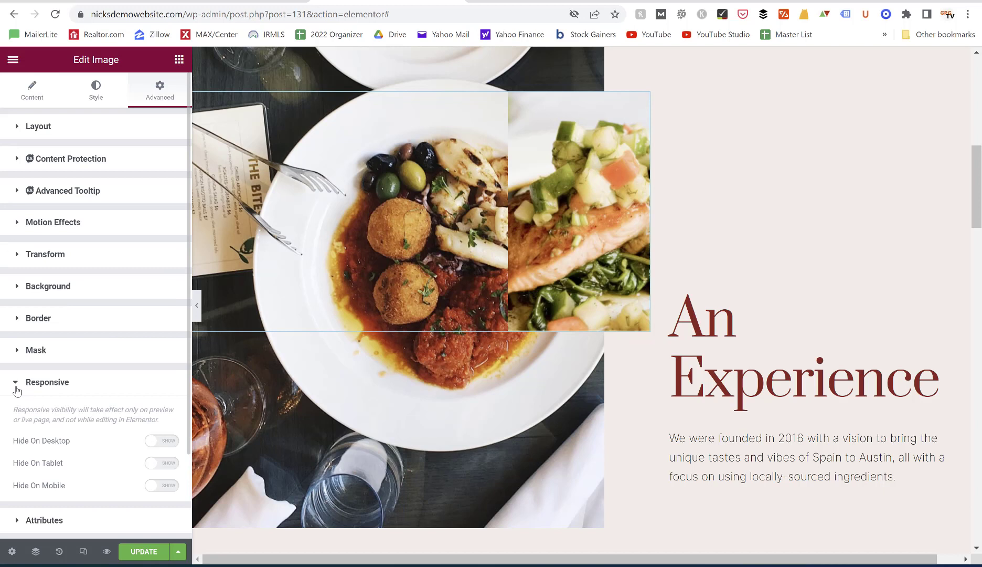
pyautogui.scroll(-3)
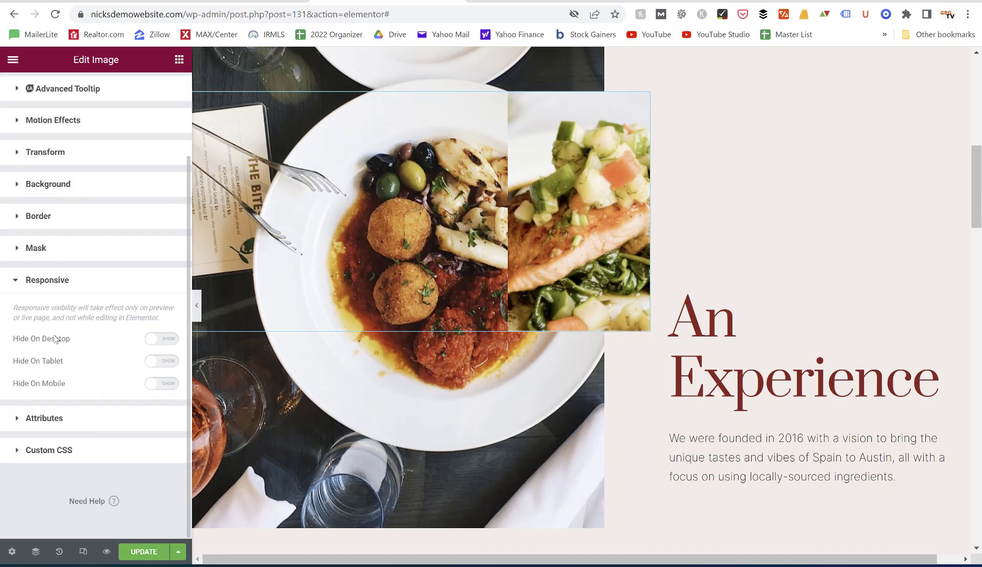
pyautogui.moveTo(59, 368)
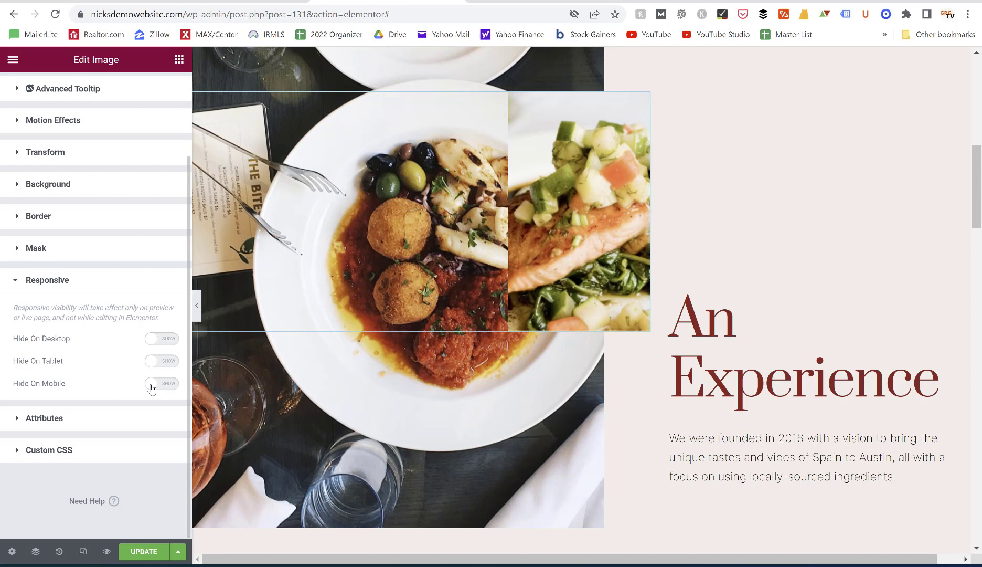
# - Turn Hide On Mobile on for the salmon image
pyautogui.click(160, 383)
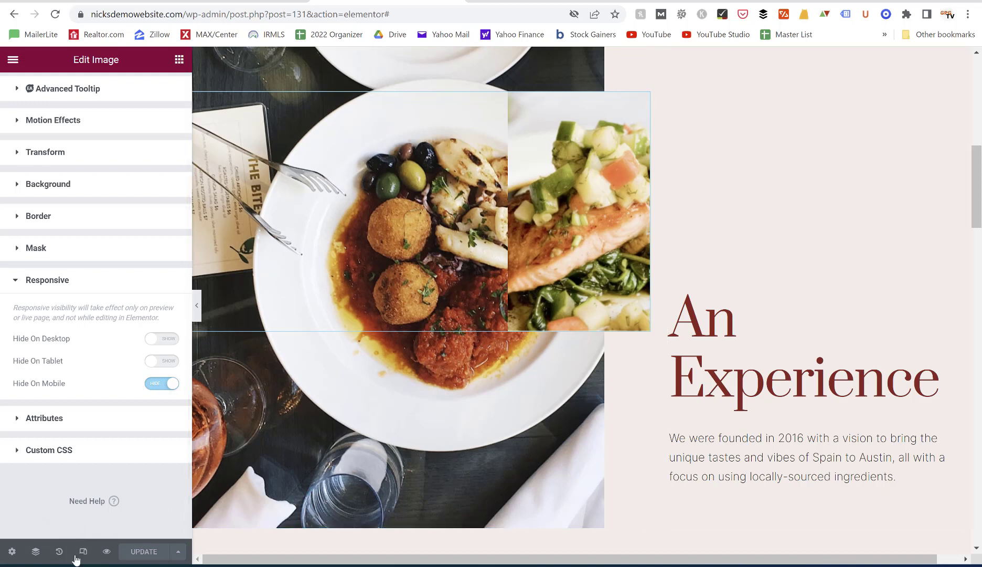
pyautogui.moveTo(83, 552)
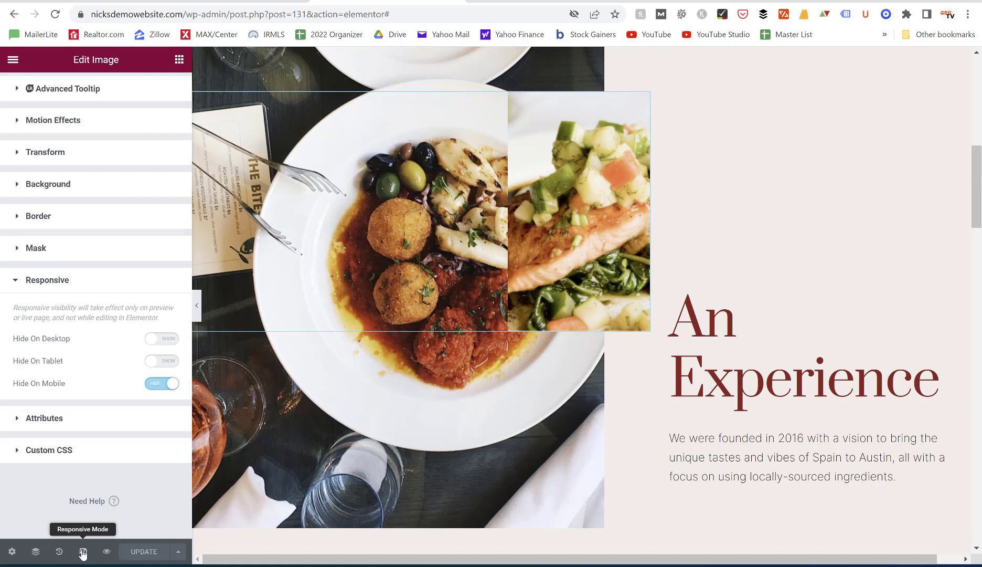
# - Preview at mobile width and toggle Hide On Mobile off then back on for the image
pyautogui.click(82, 555)
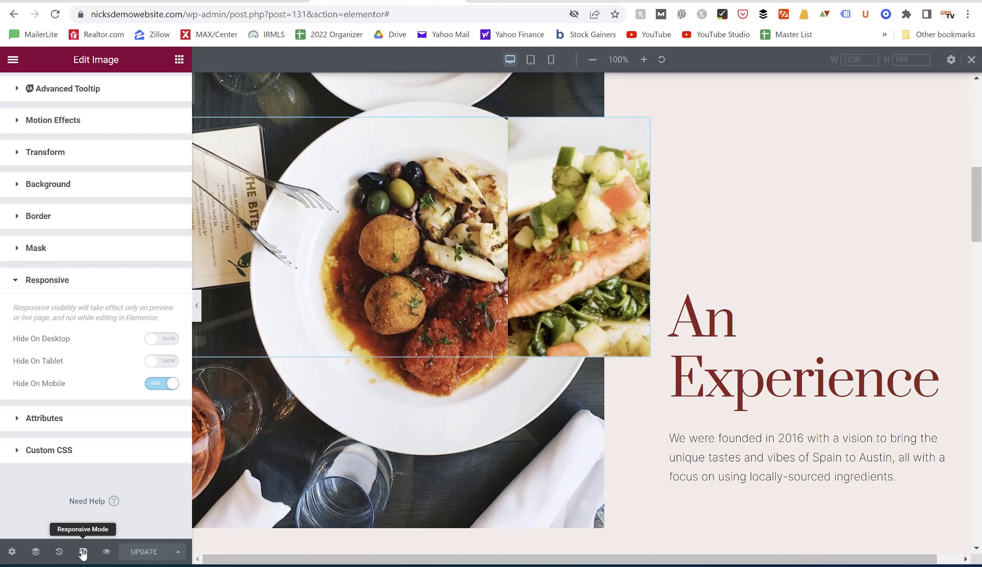
pyautogui.moveTo(407, 64)
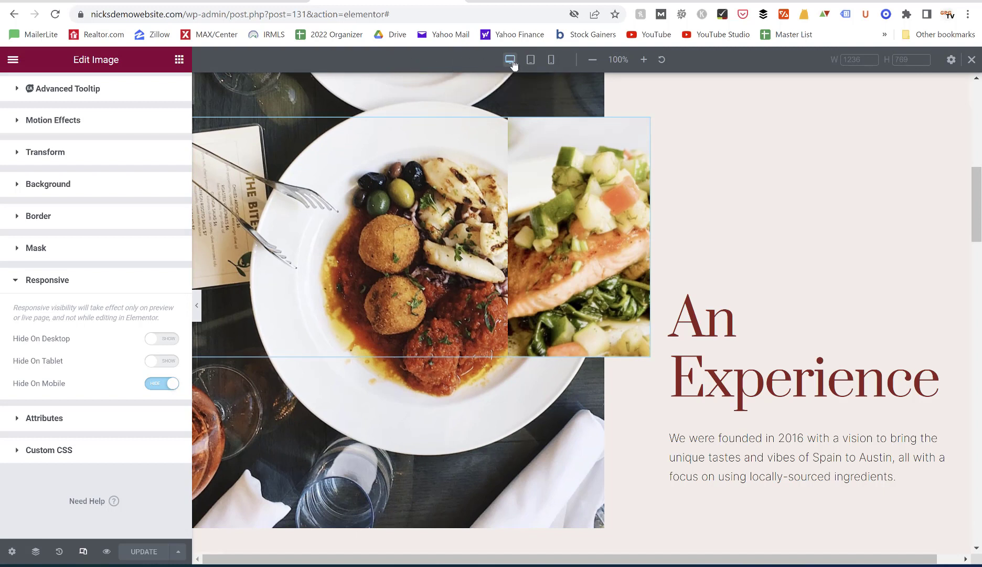
pyautogui.moveTo(510, 59)
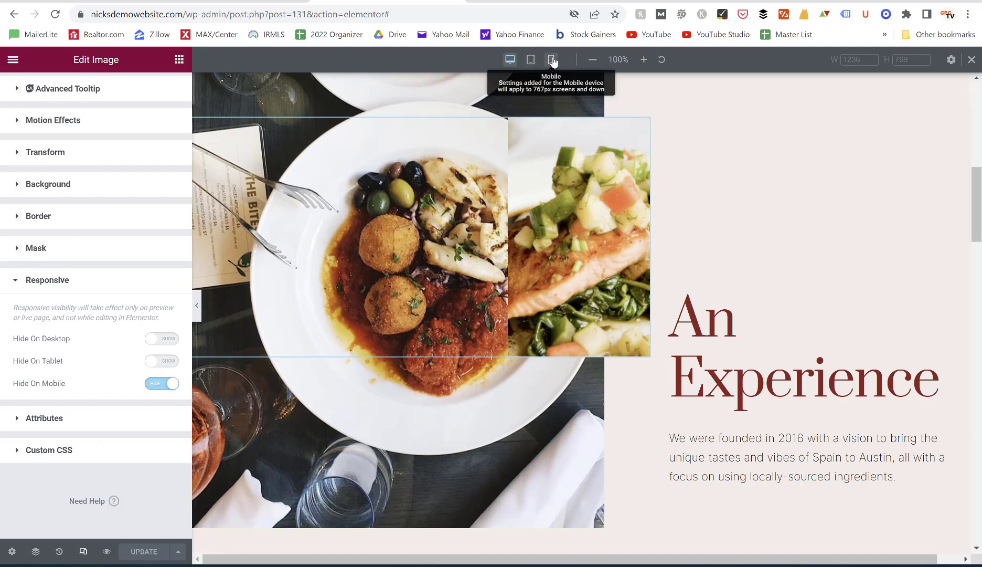
pyautogui.click(552, 60)
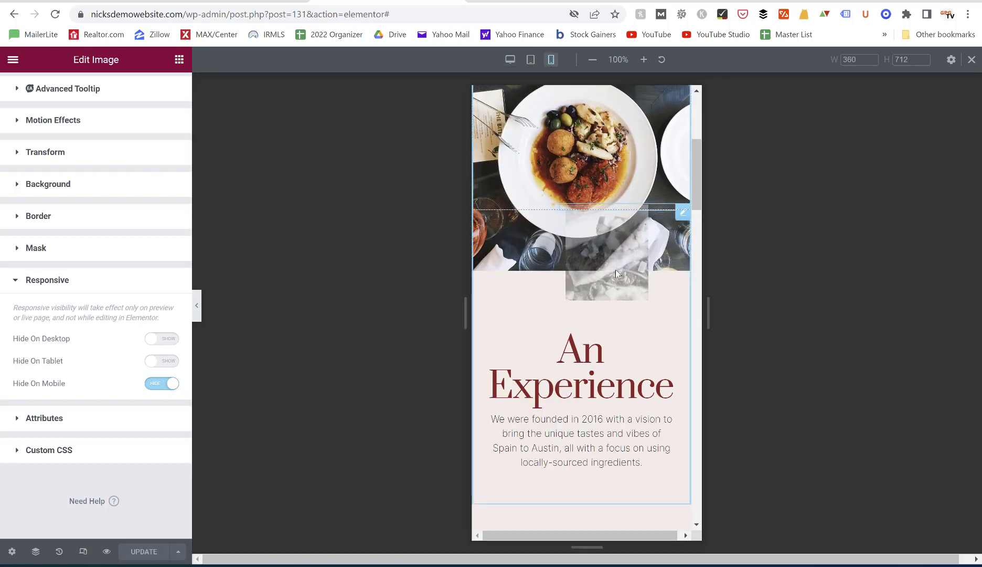
pyautogui.moveTo(586, 254)
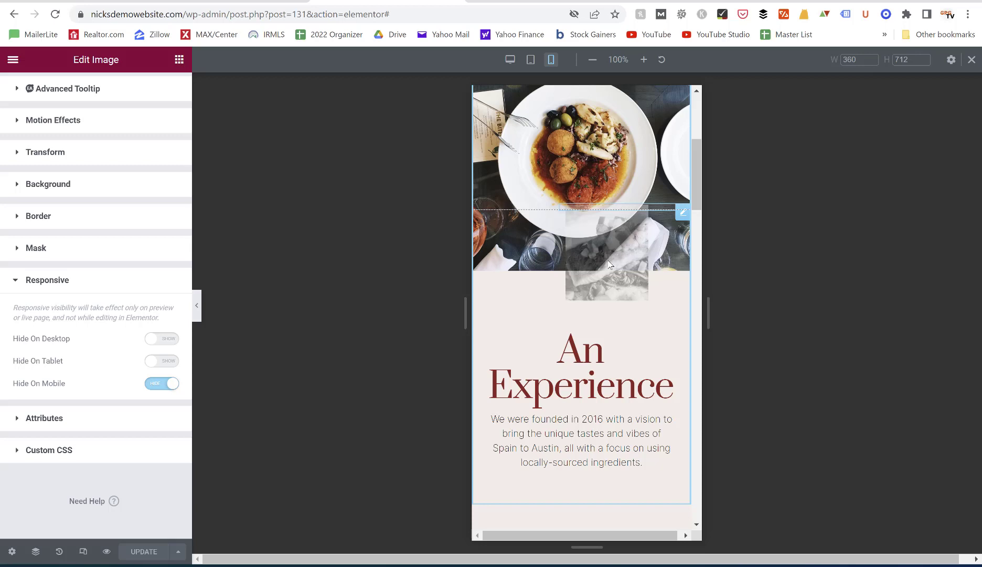
pyautogui.click(161, 383)
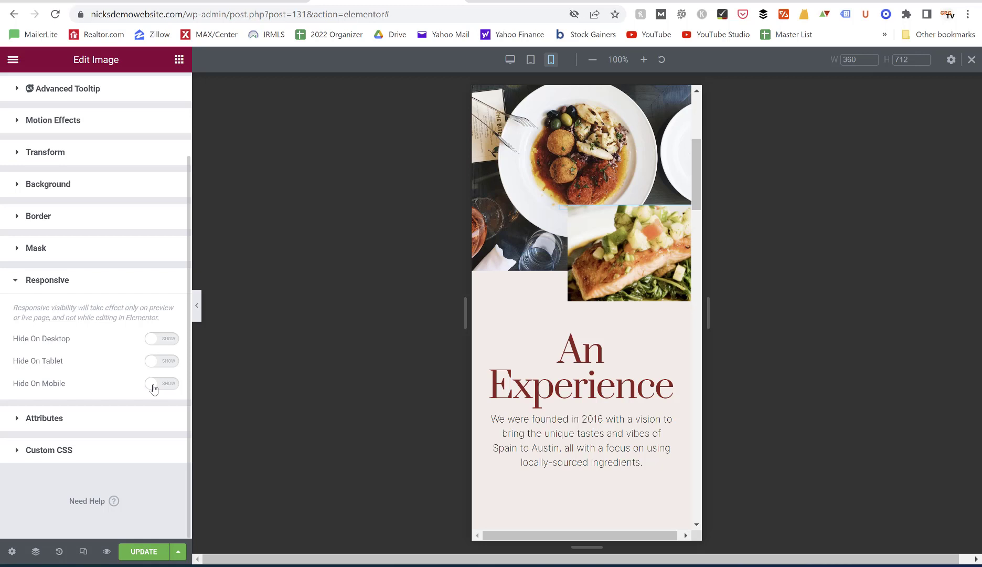
pyautogui.click(161, 383)
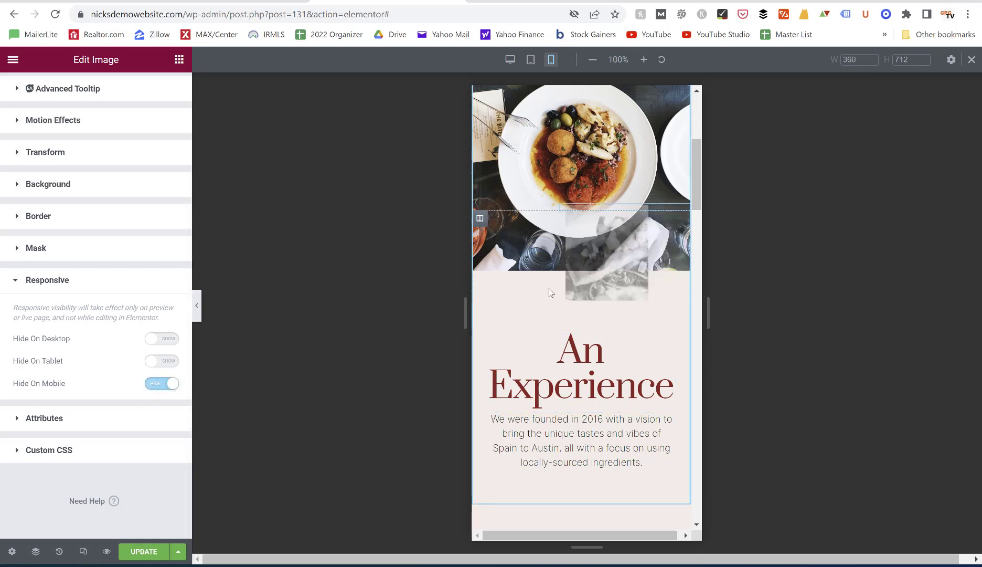
pyautogui.moveTo(551, 200)
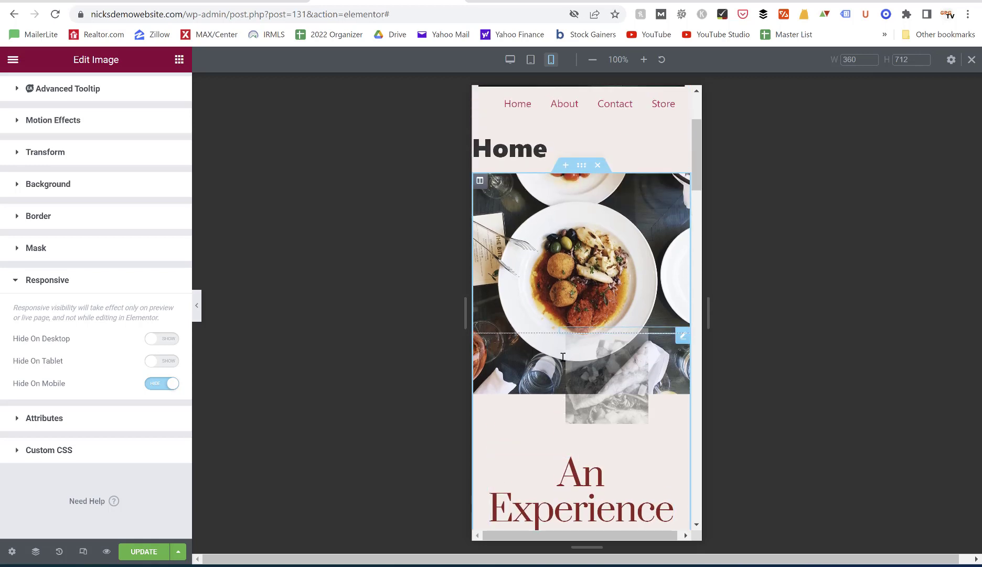
# - Scroll the mobile preview, then return the preview to desktop width
pyautogui.scroll(-3)
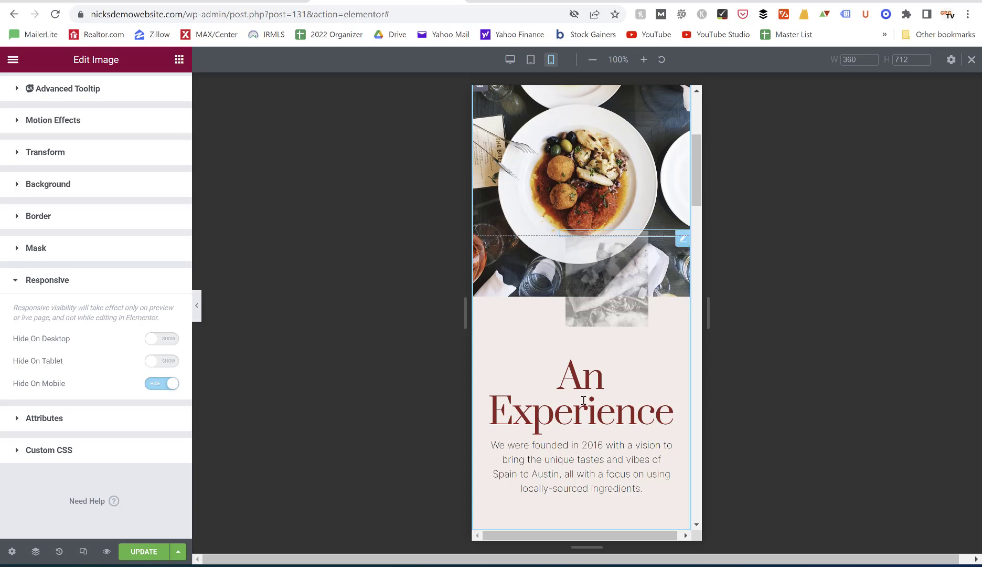
pyautogui.click(581, 399)
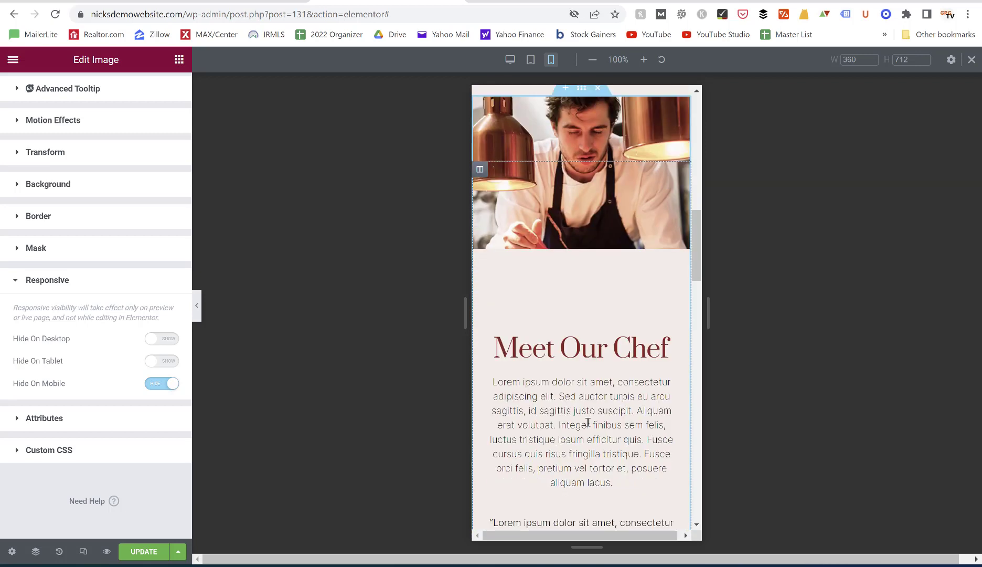
pyautogui.scroll(-3)
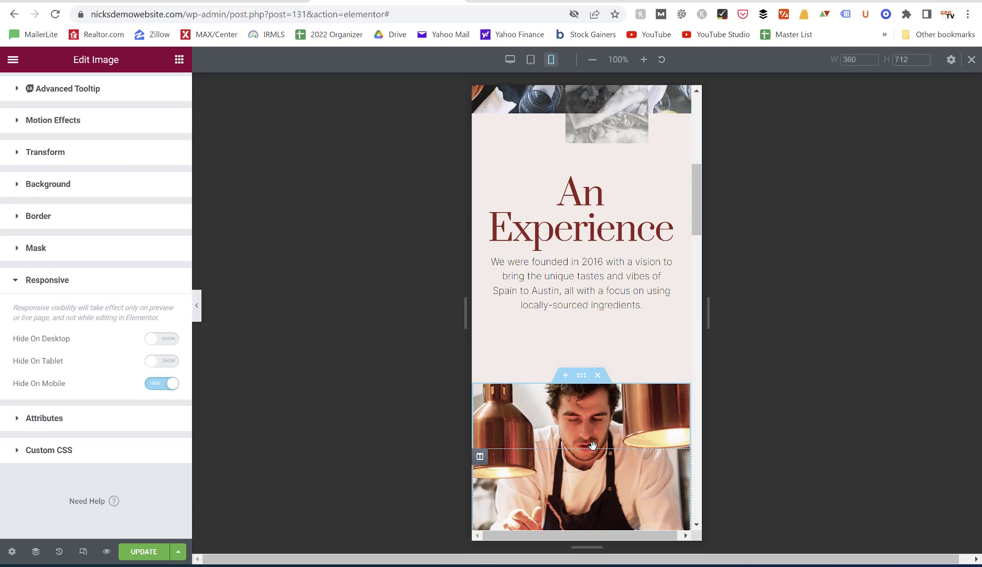
pyautogui.click(160, 383)
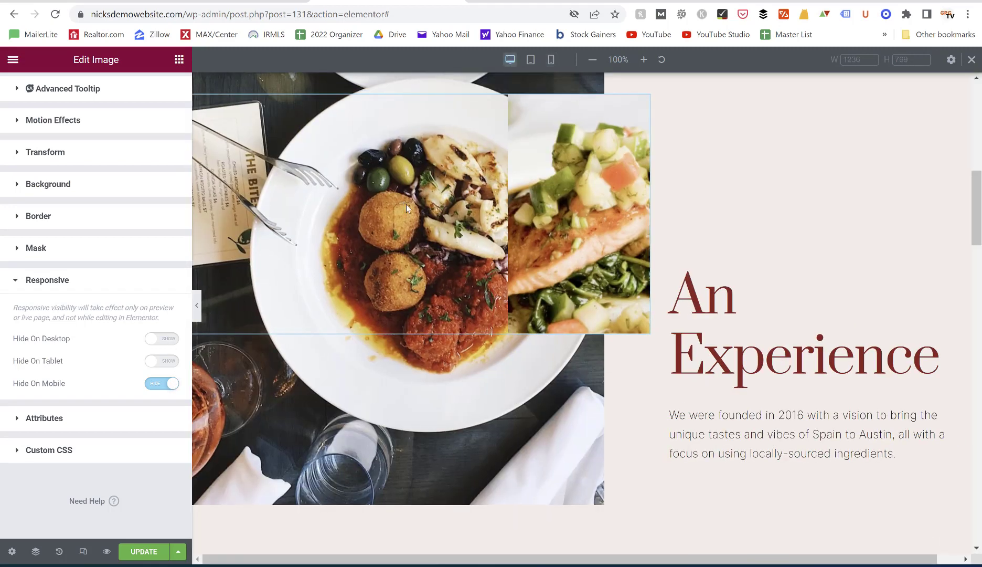
# - Scroll the desktop preview and select the column holding the food photos for editing
pyautogui.scroll(-3)
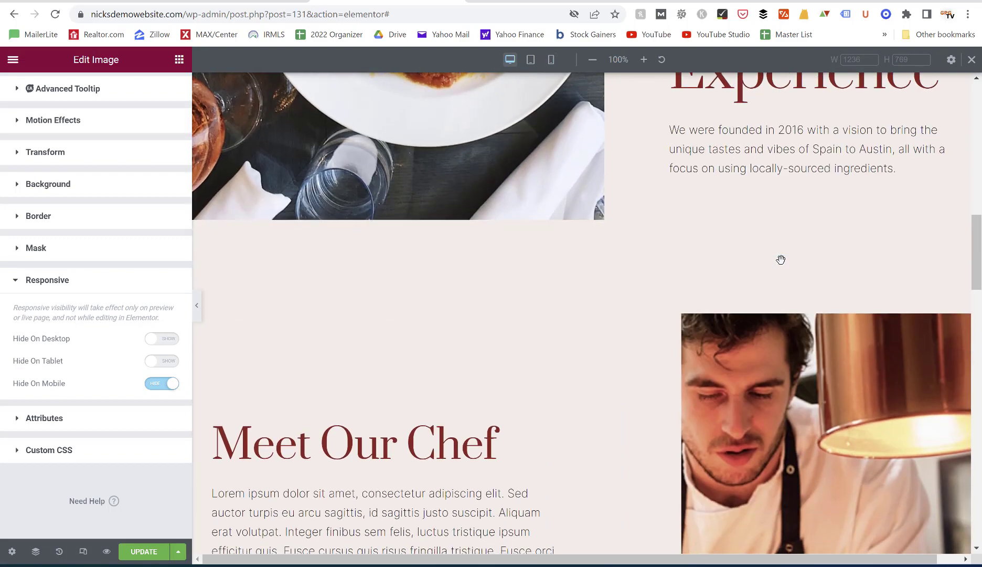
pyautogui.scroll(-3)
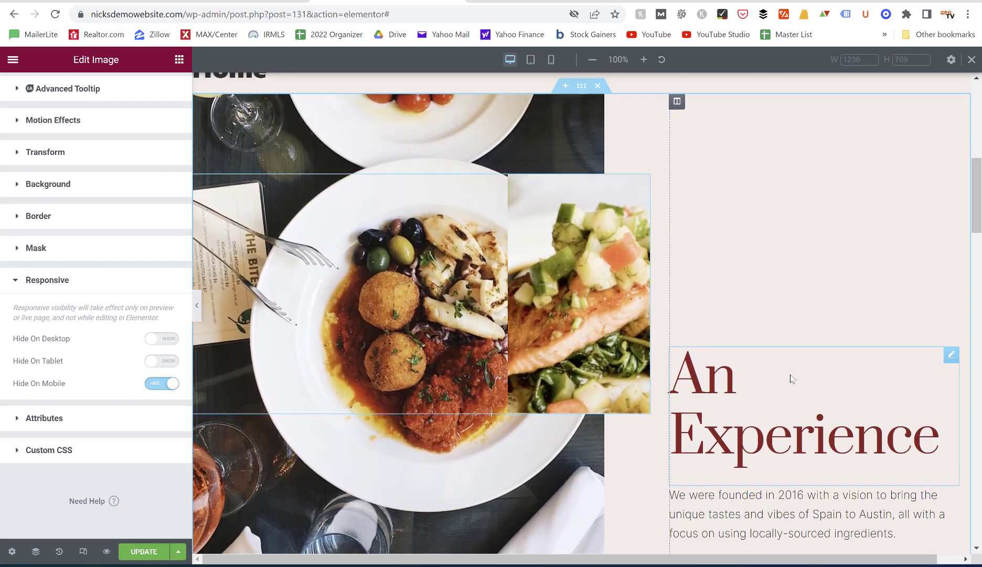
pyautogui.scroll(-3)
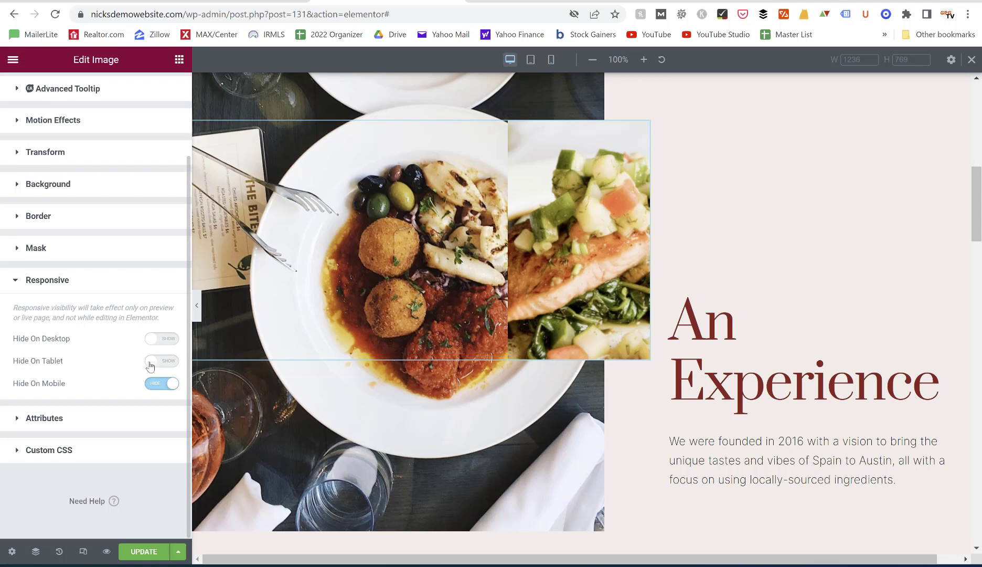
pyautogui.click(162, 361)
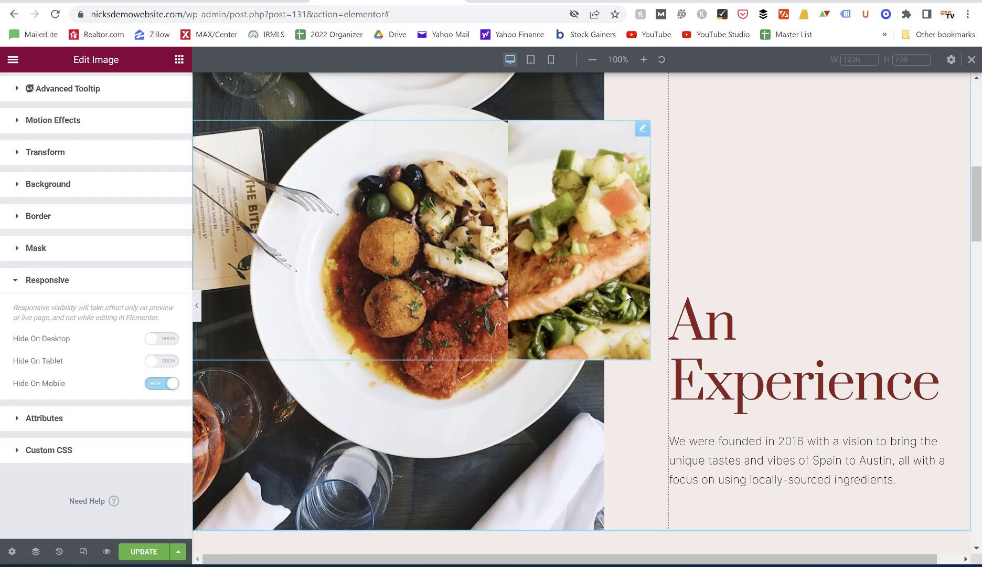
pyautogui.scroll(-3)
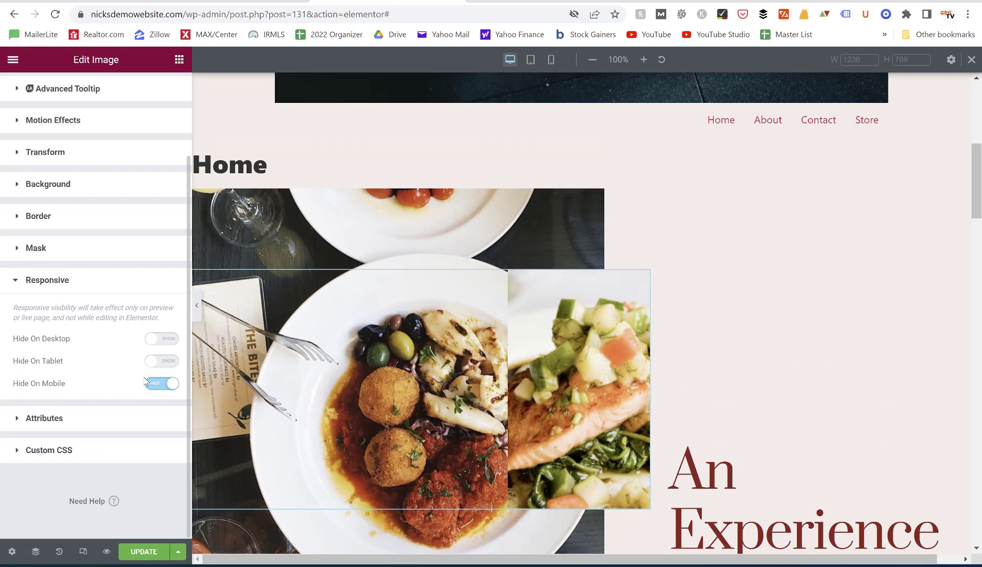
pyautogui.moveTo(170, 373)
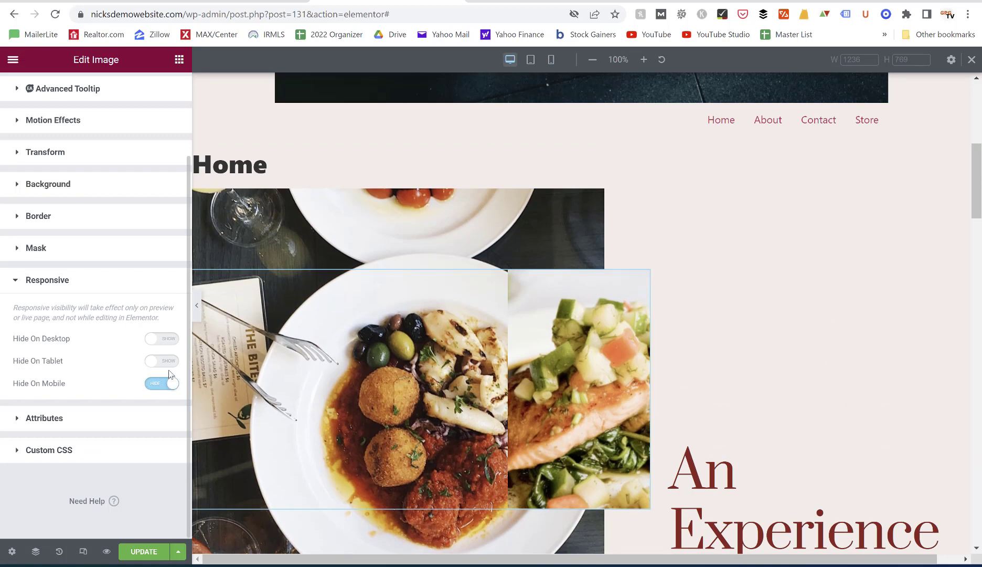
pyautogui.scroll(-3)
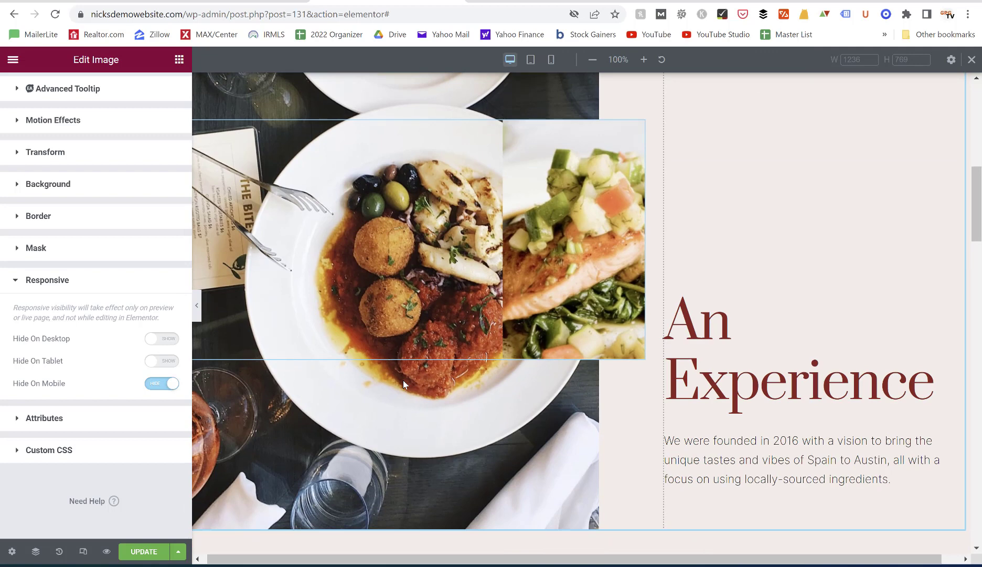
pyautogui.moveTo(634, 358)
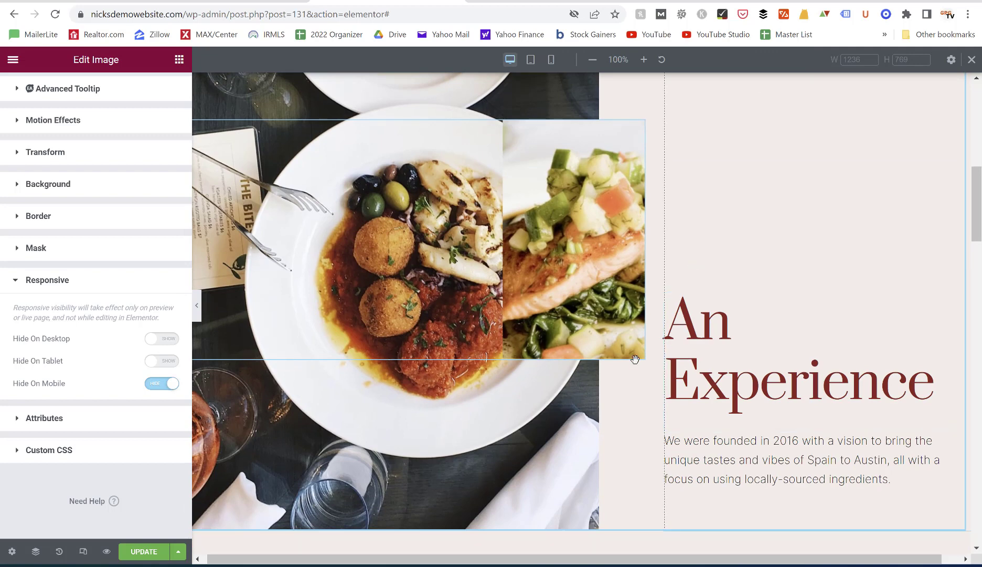
pyautogui.scroll(-3)
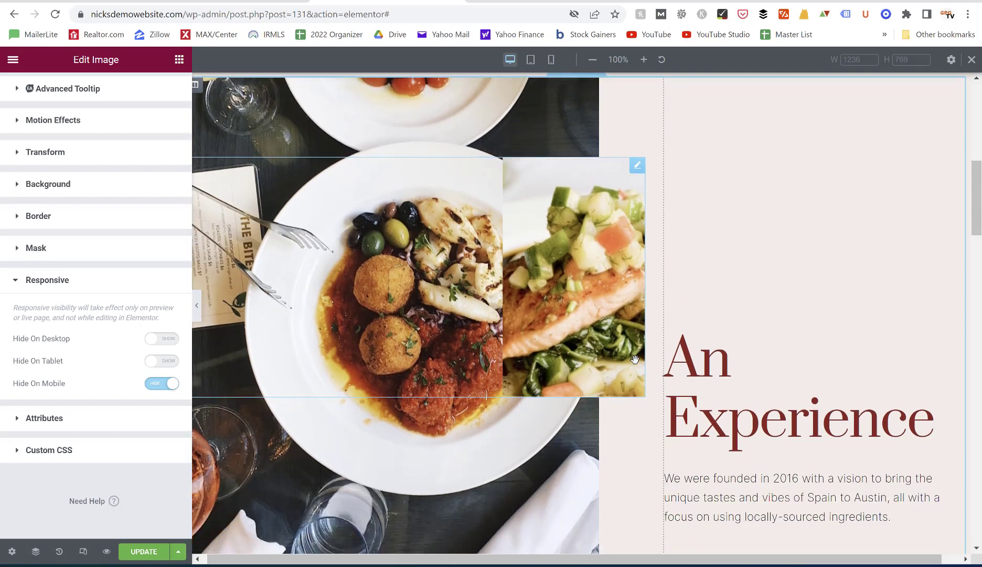
pyautogui.moveTo(343, 290)
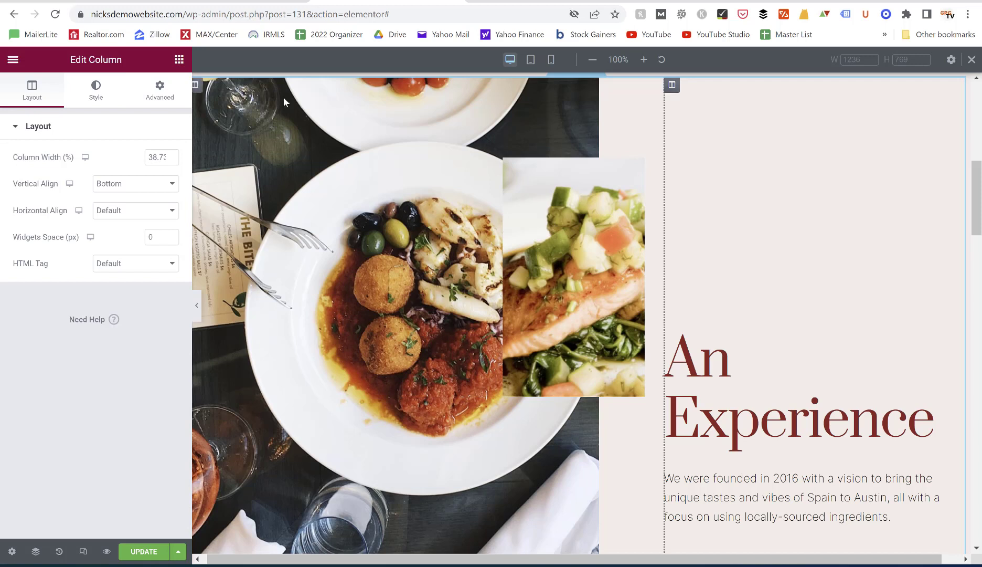
# - View the column's Responsive toggles, then select the whole Experience section for editing
pyautogui.click(159, 89)
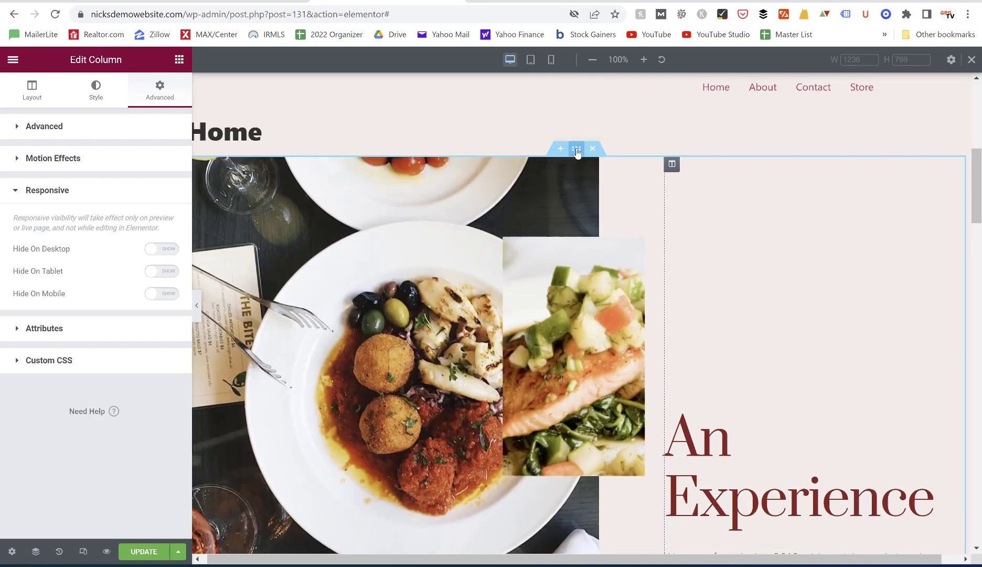
pyautogui.click(576, 148)
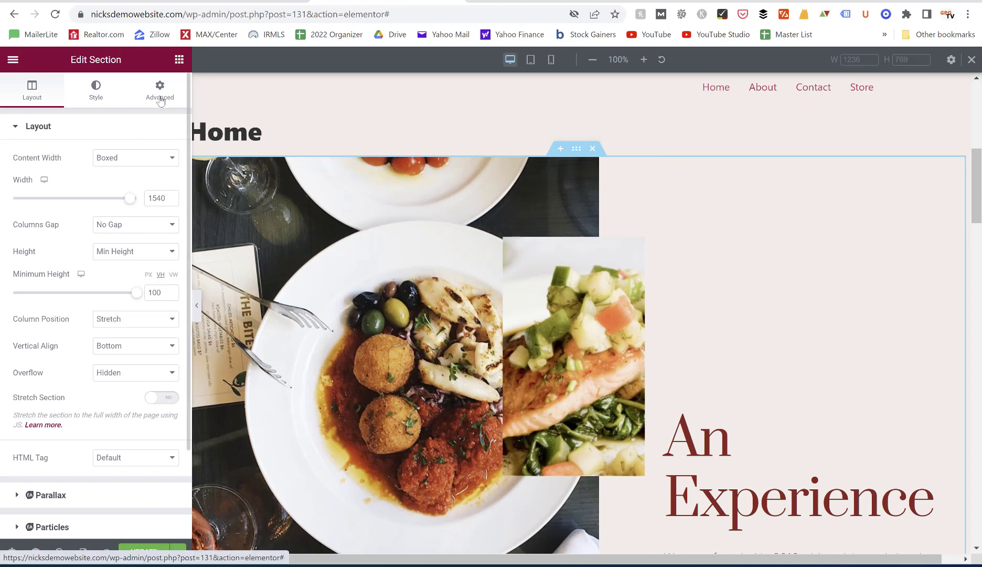
# - Show the section's Responsive options and check tablet and mobile previews before returning to desktop
pyautogui.click(159, 89)
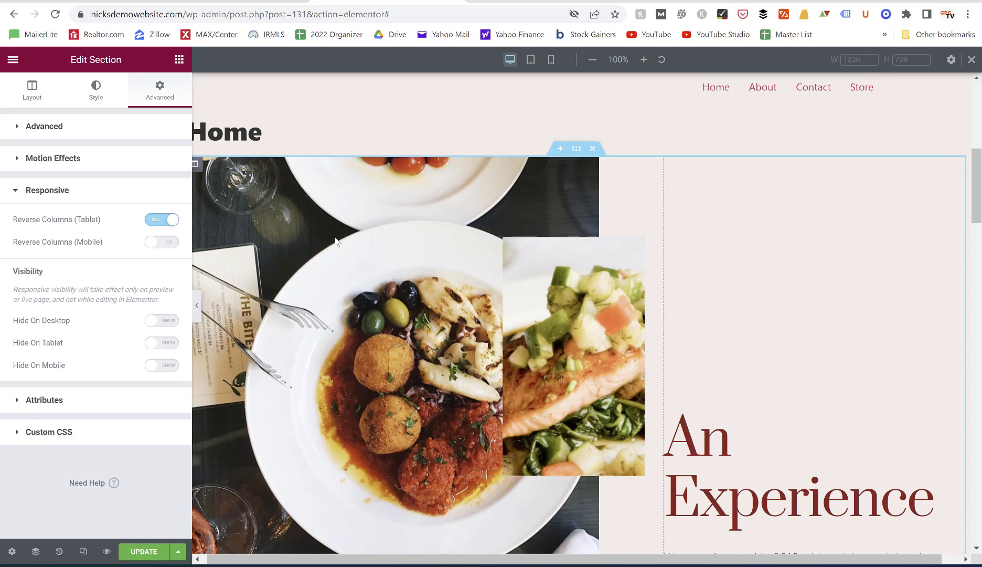
pyautogui.scroll(-3)
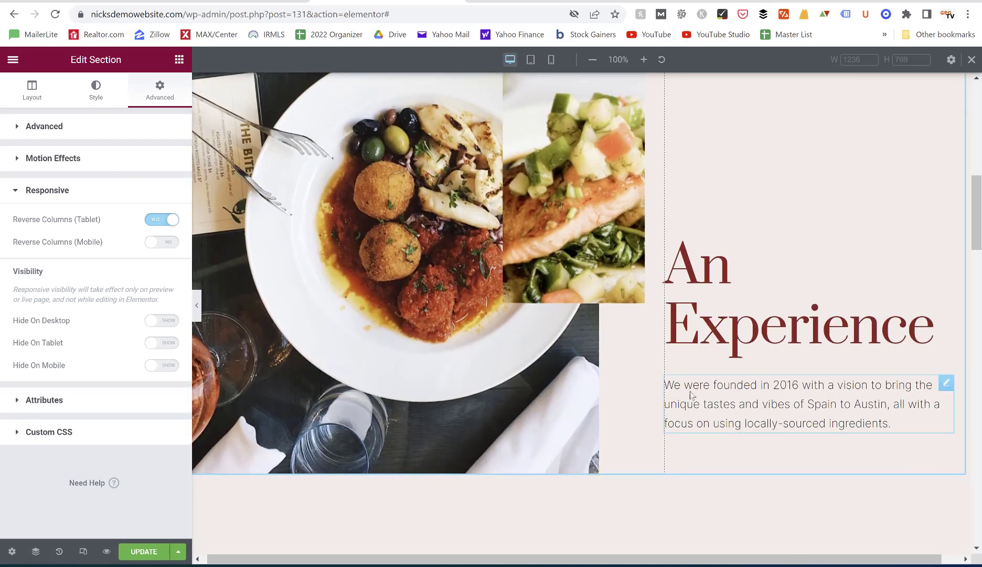
pyautogui.scroll(3)
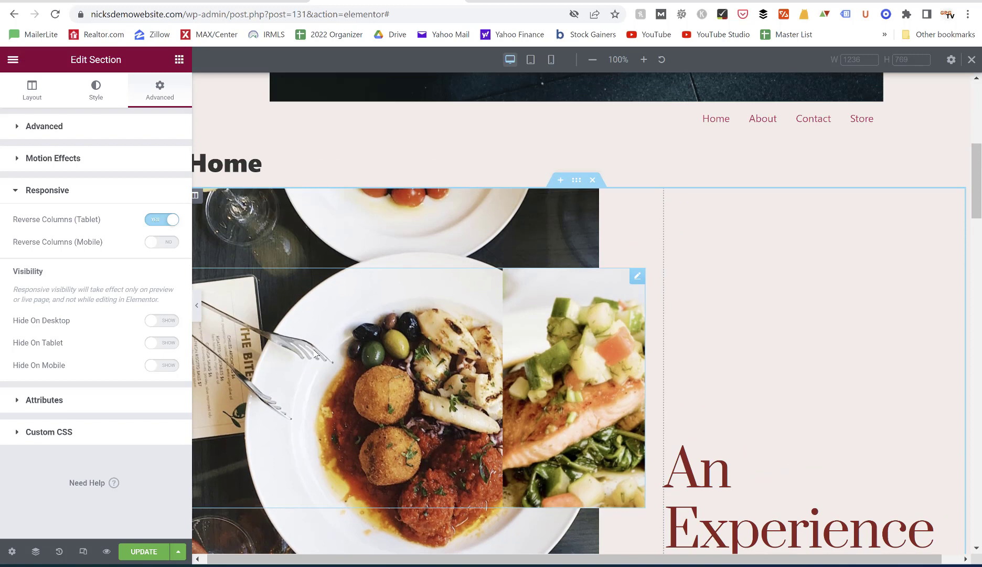
pyautogui.moveTo(83, 552)
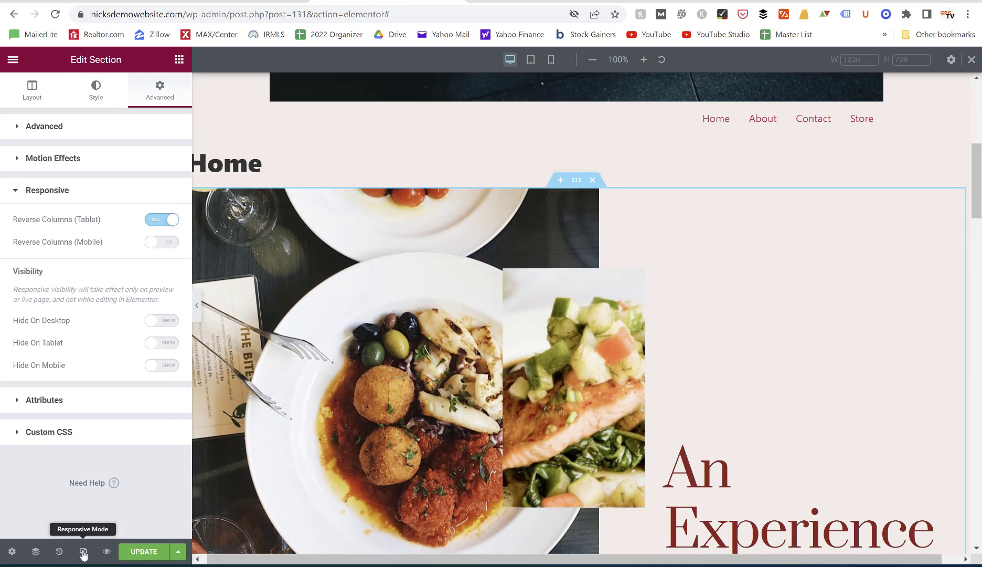
pyautogui.click(531, 60)
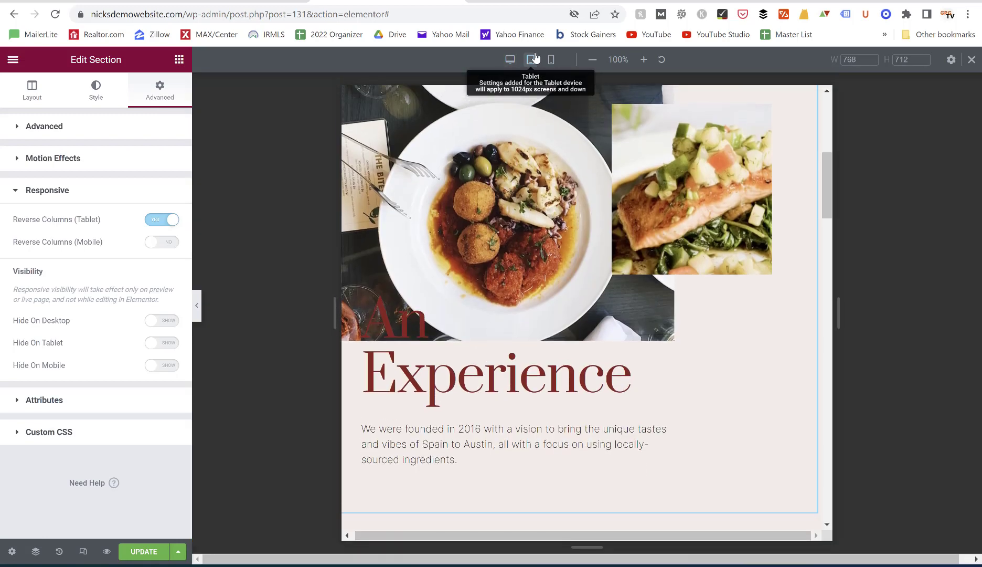
pyautogui.click(551, 60)
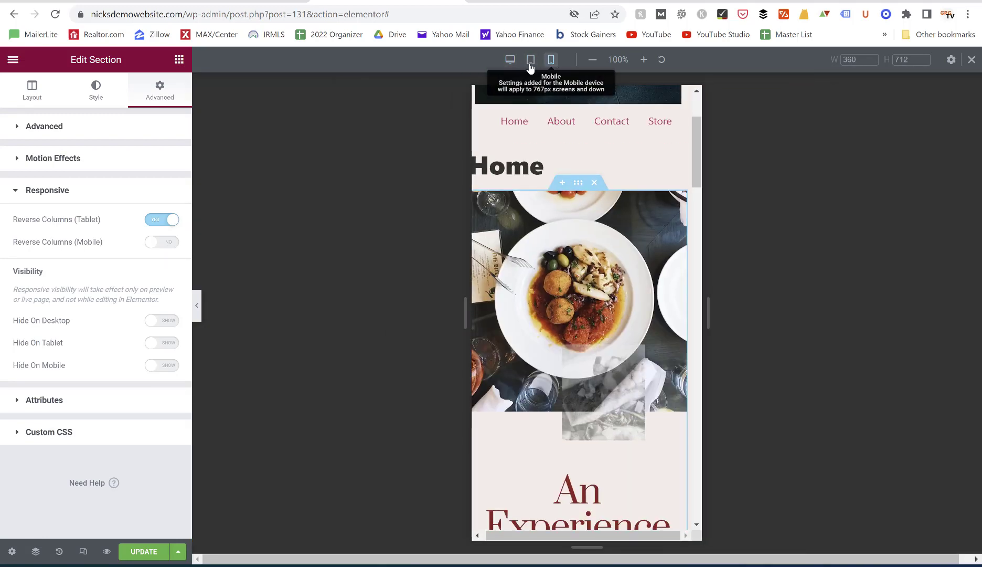
pyautogui.click(509, 60)
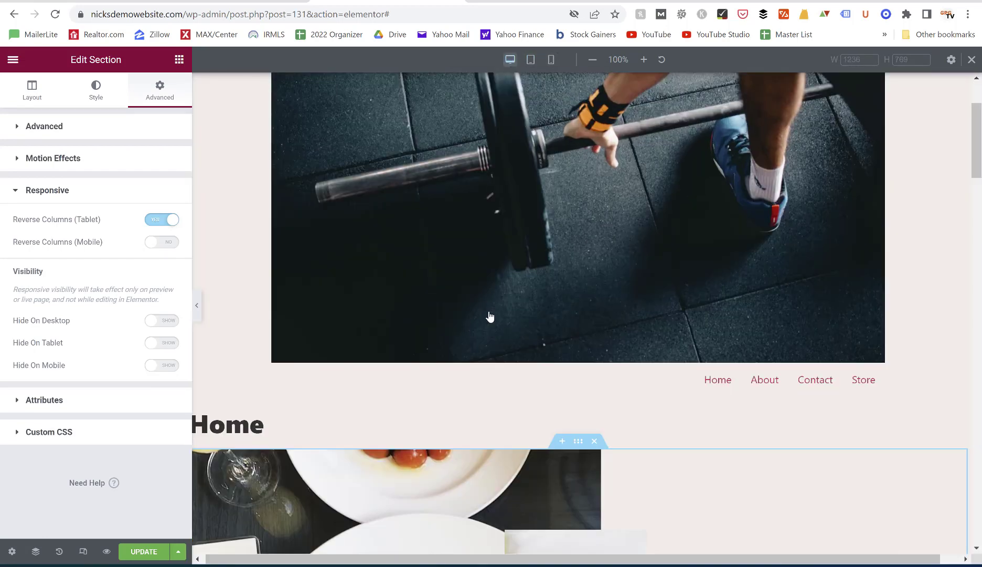
# - Turn Hide On Desktop on for the food-photo section
pyautogui.scroll(-3)
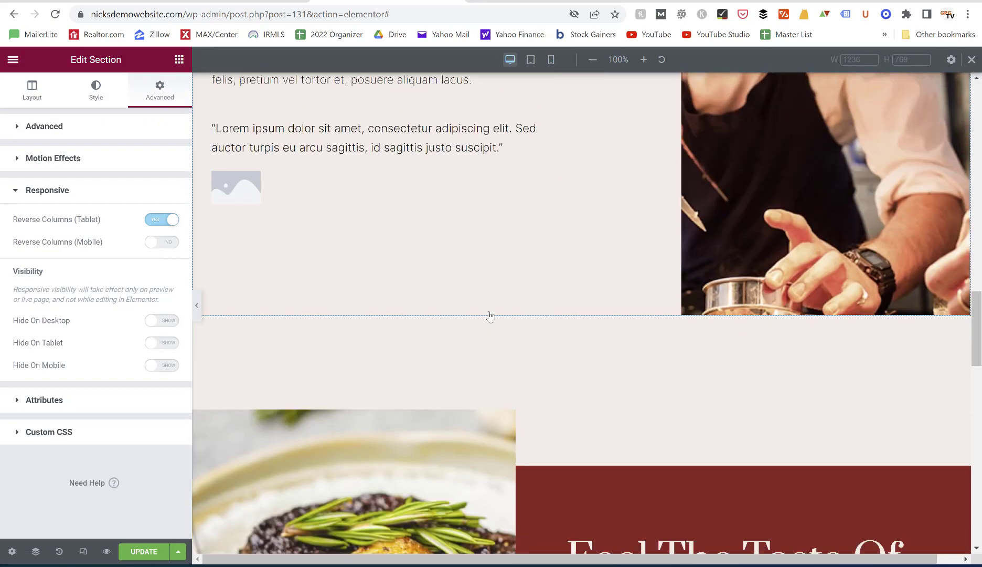
pyautogui.scroll(-3)
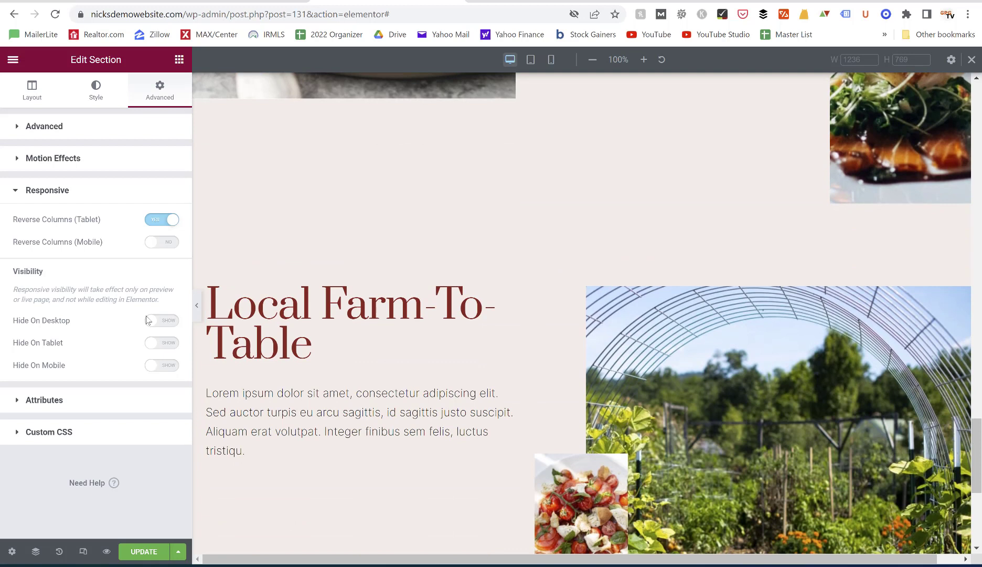
pyautogui.click(162, 320)
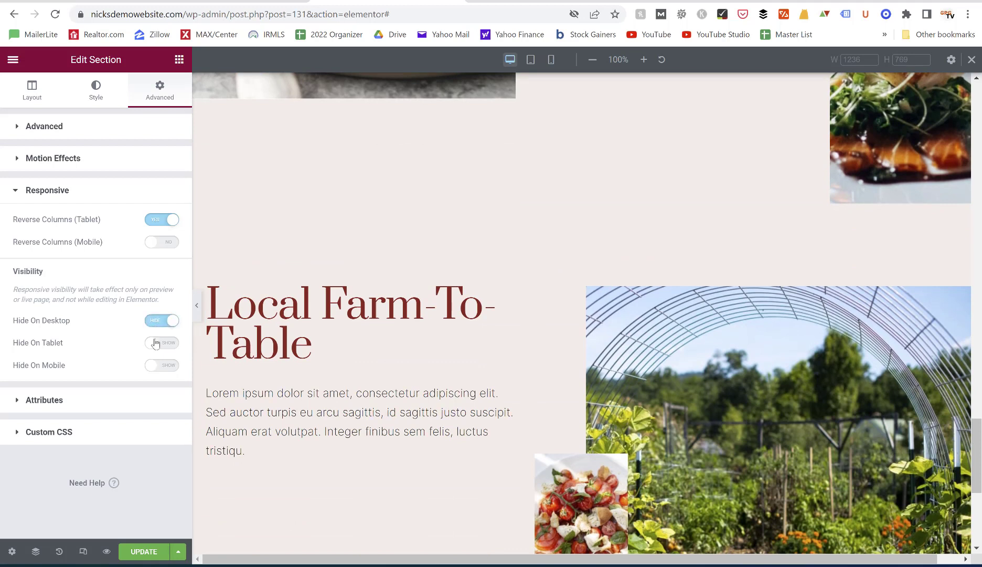